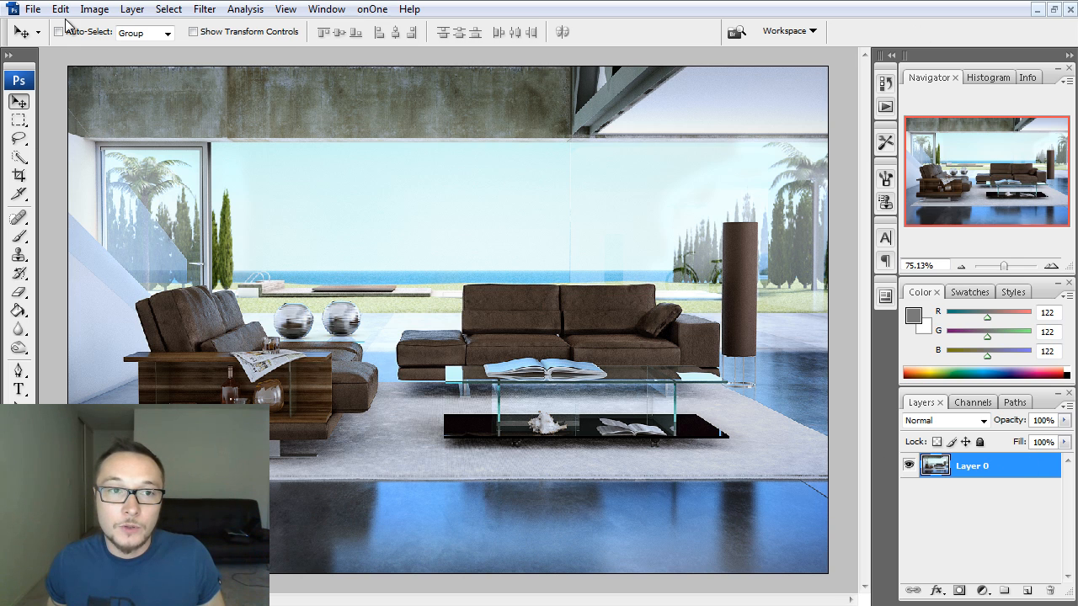
# - Add a Reveal All layer mask to Layer 0 from the Layer menu
pyautogui.click(95, 10)
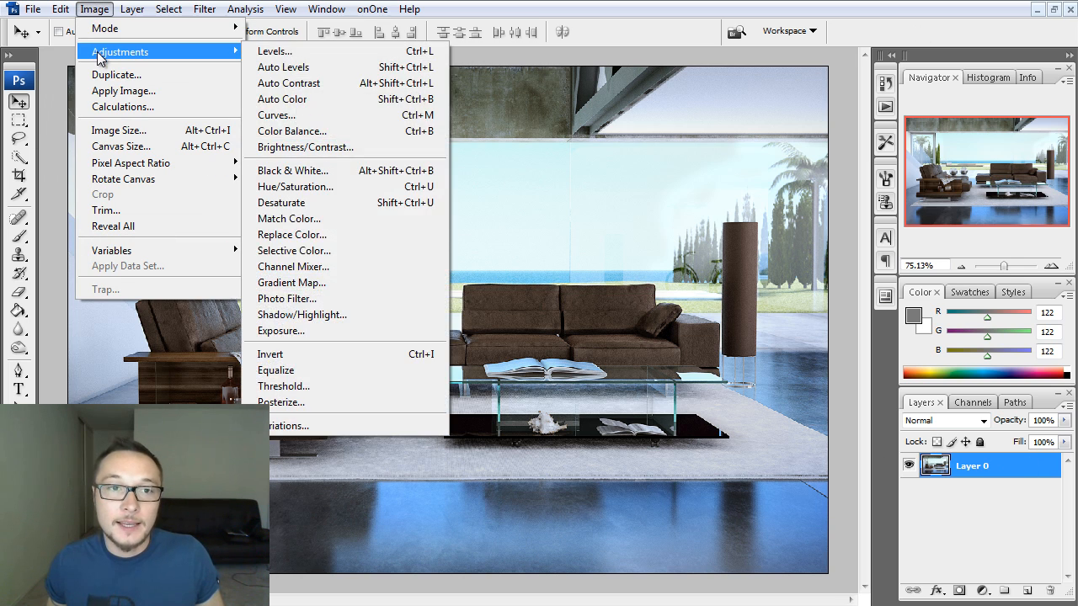
pyautogui.click(132, 10)
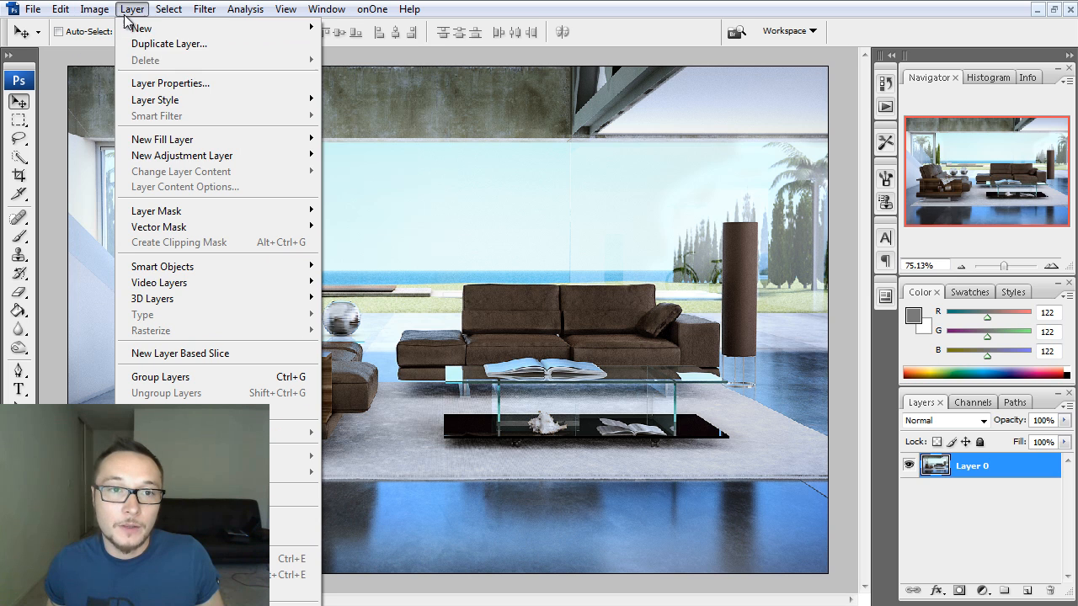
pyautogui.moveTo(158, 210)
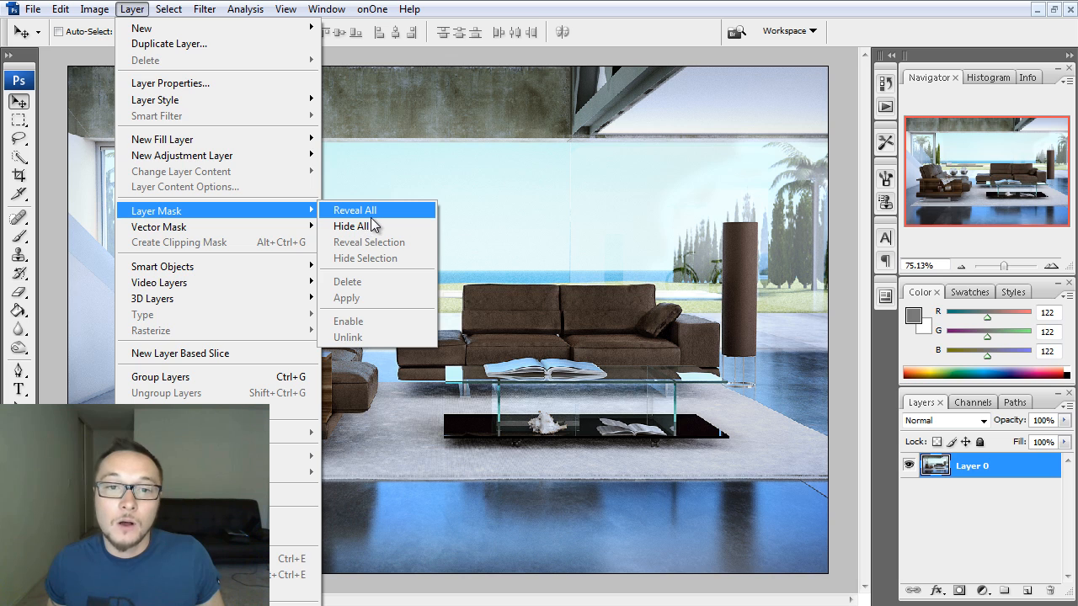
pyautogui.click(353, 209)
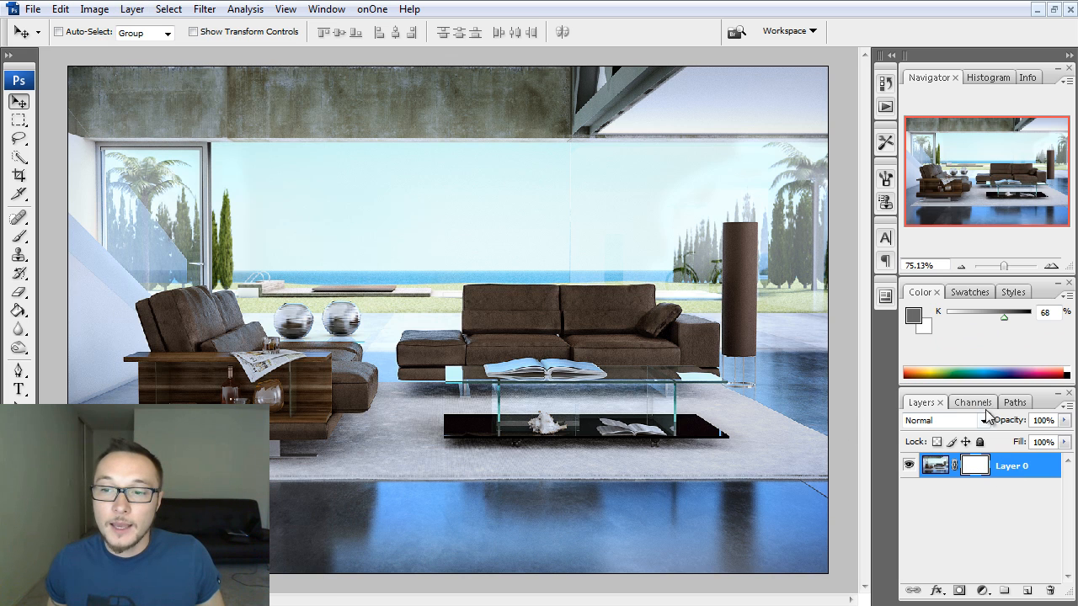
# - Paste the Z-depth pass into the mask via Channels and hide the red mask overlay
pyautogui.click(970, 400)
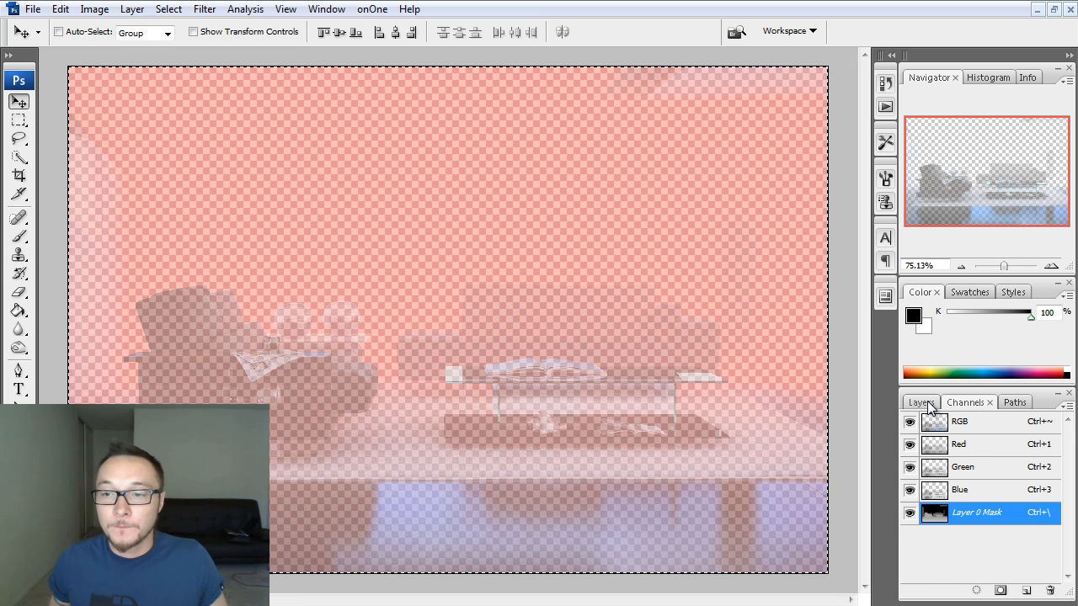
pyautogui.click(919, 401)
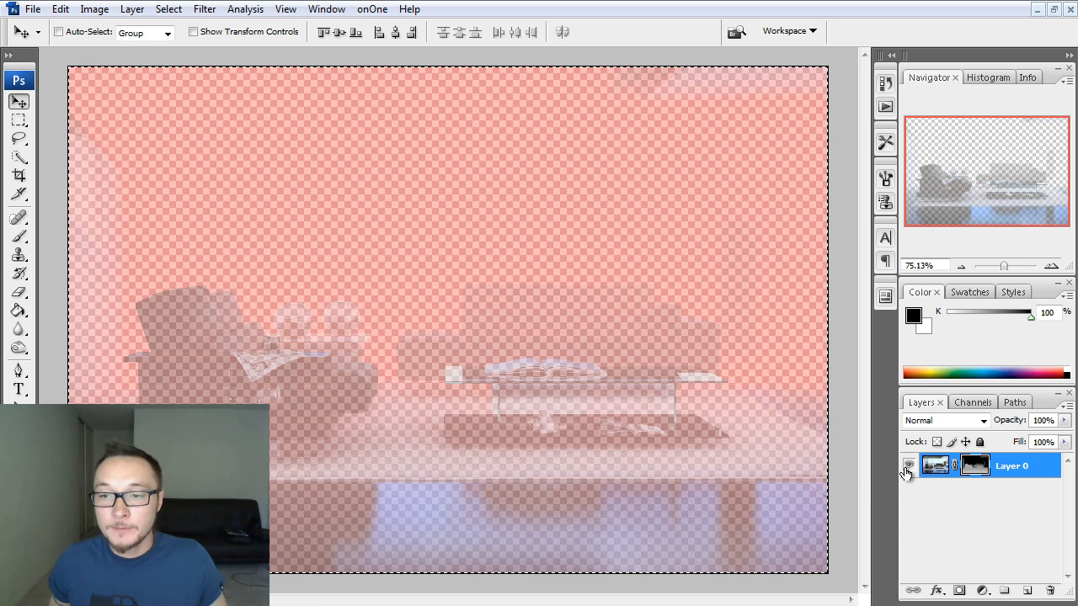
pyautogui.click(909, 465)
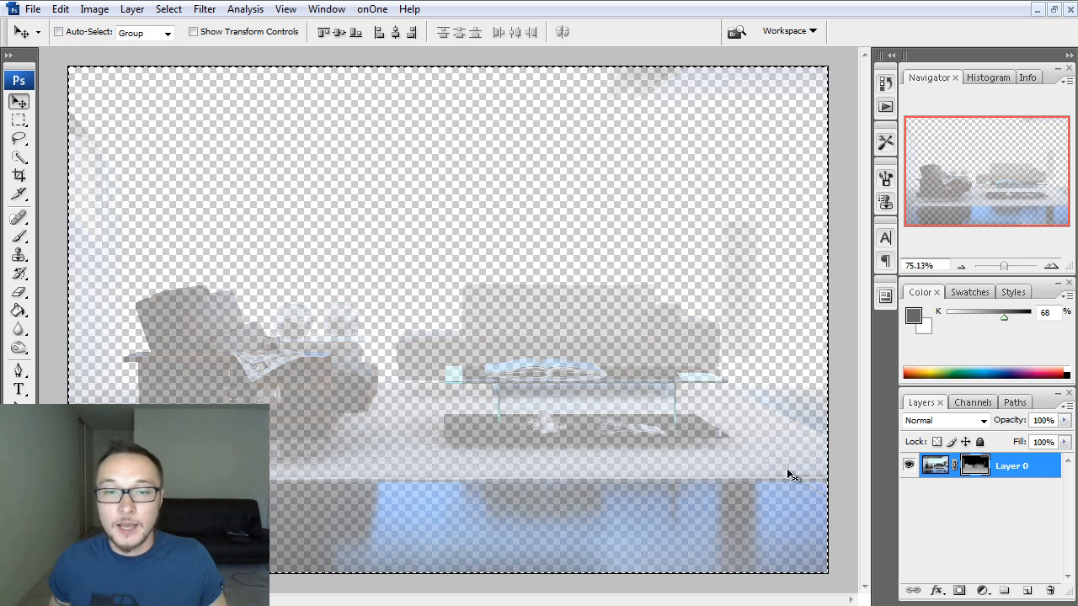
pyautogui.moveTo(590, 298)
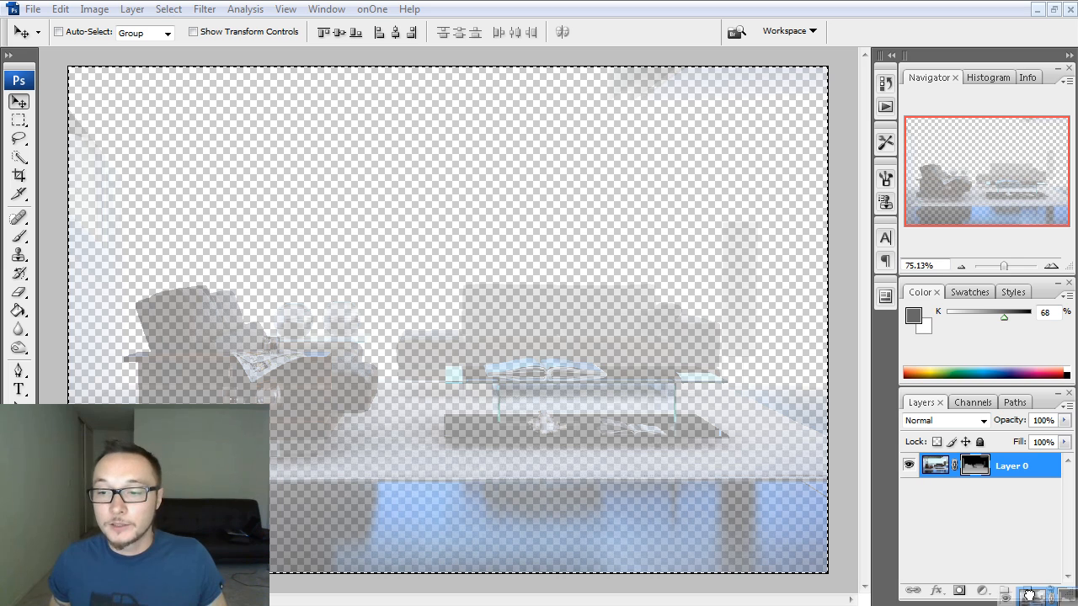
# - Duplicate the masked layer and delete the original Layer 0's mask without applying it
pyautogui.click(1027, 590)
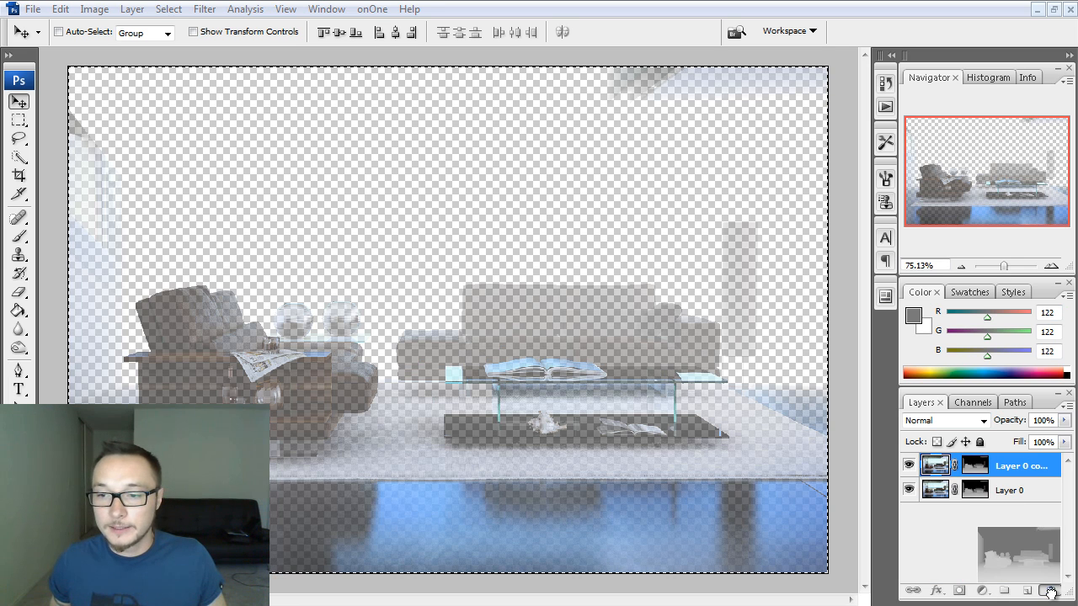
pyautogui.click(1049, 590)
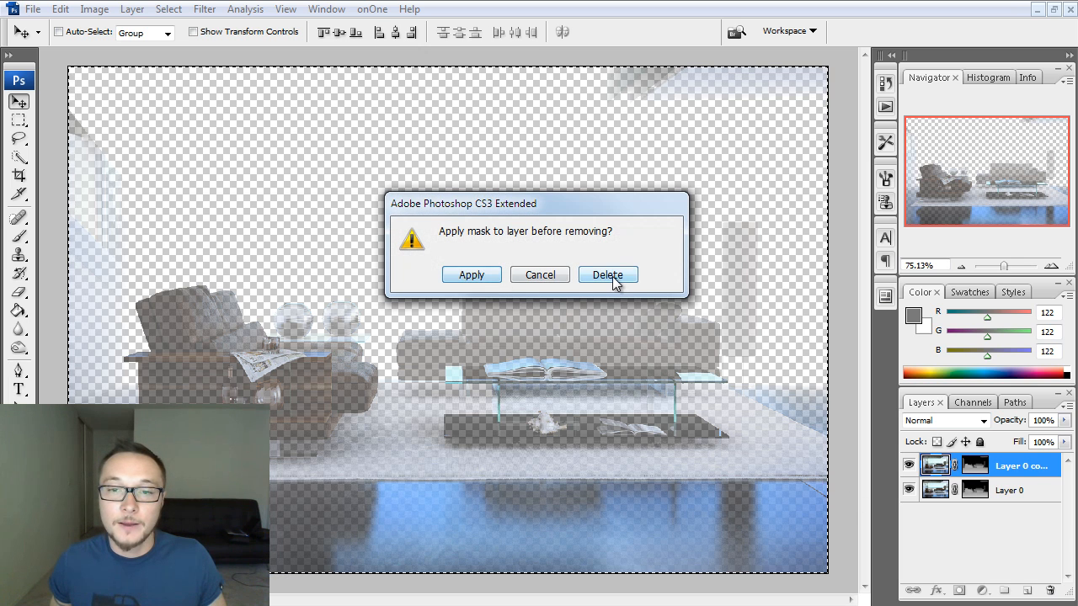
pyautogui.click(606, 275)
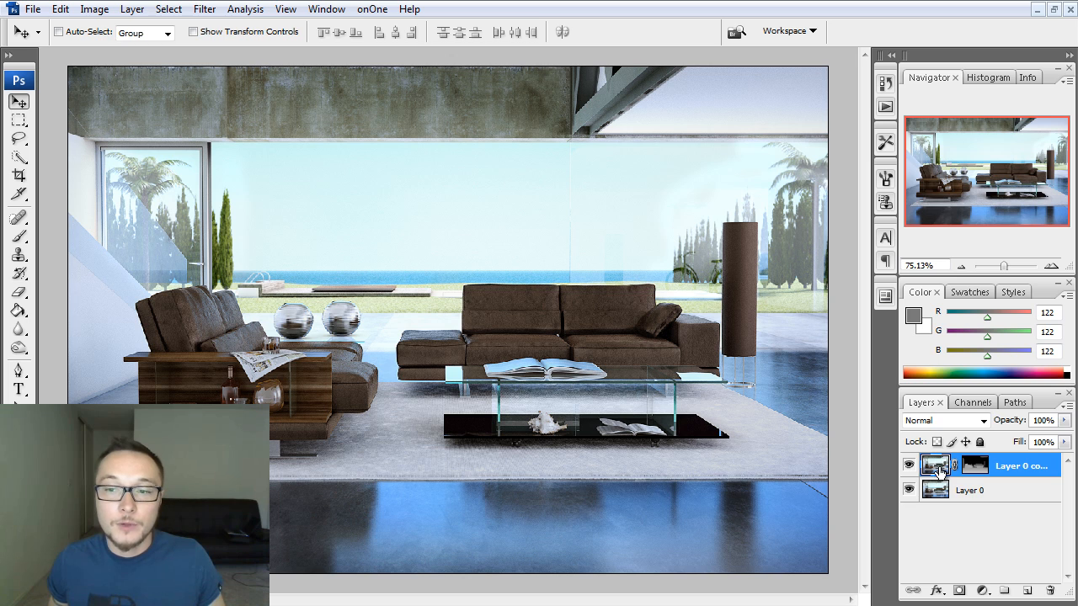
# - Start Lens Blur on the masked copy, compare the preview with the original, and reach the Depth Map Source list
pyautogui.click(204, 10)
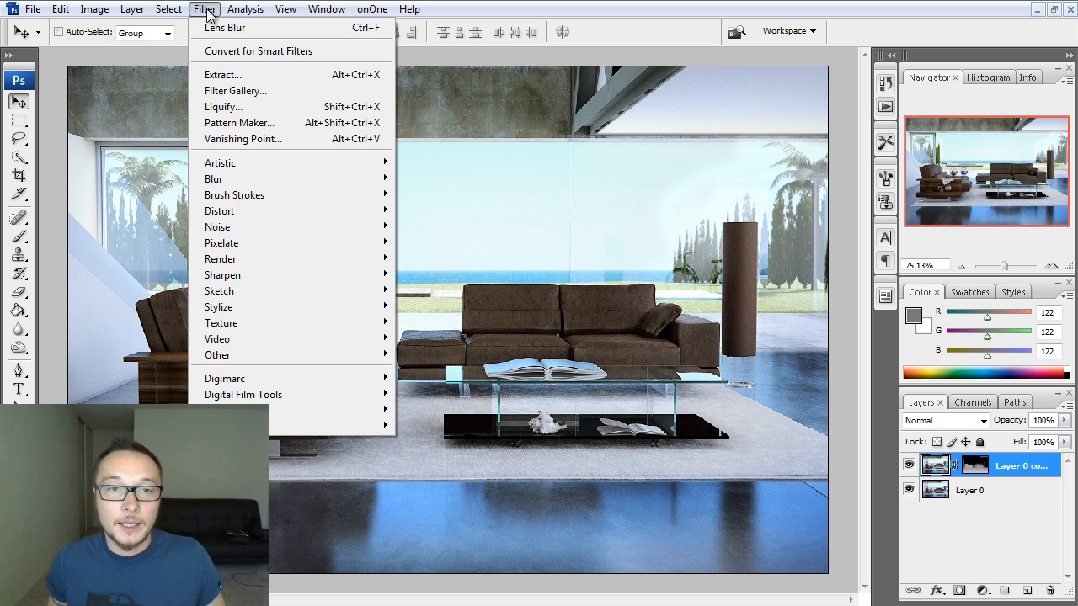
pyautogui.moveTo(213, 179)
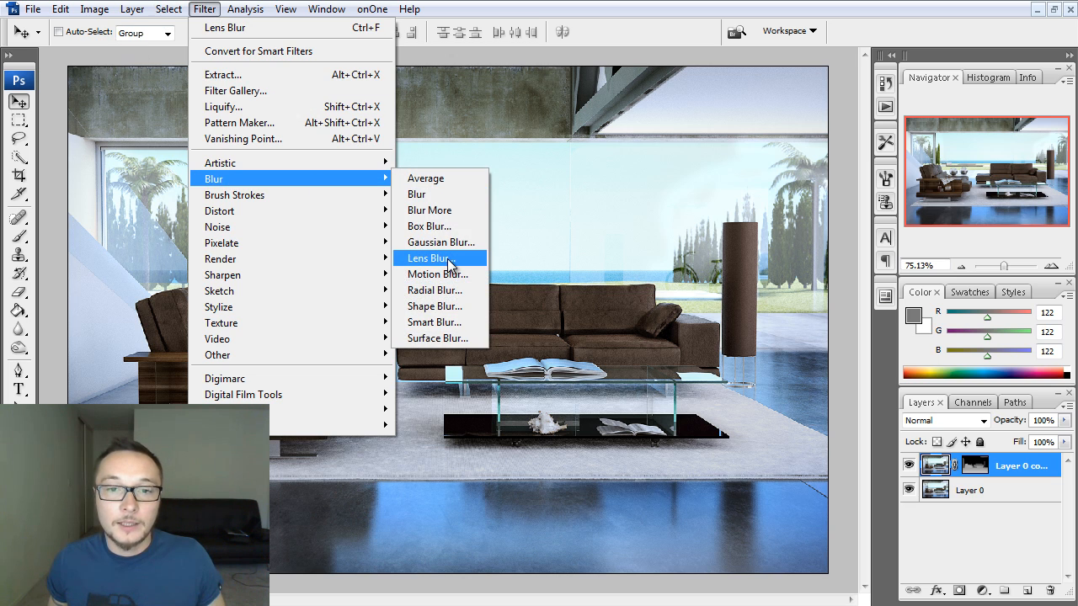
pyautogui.click(431, 257)
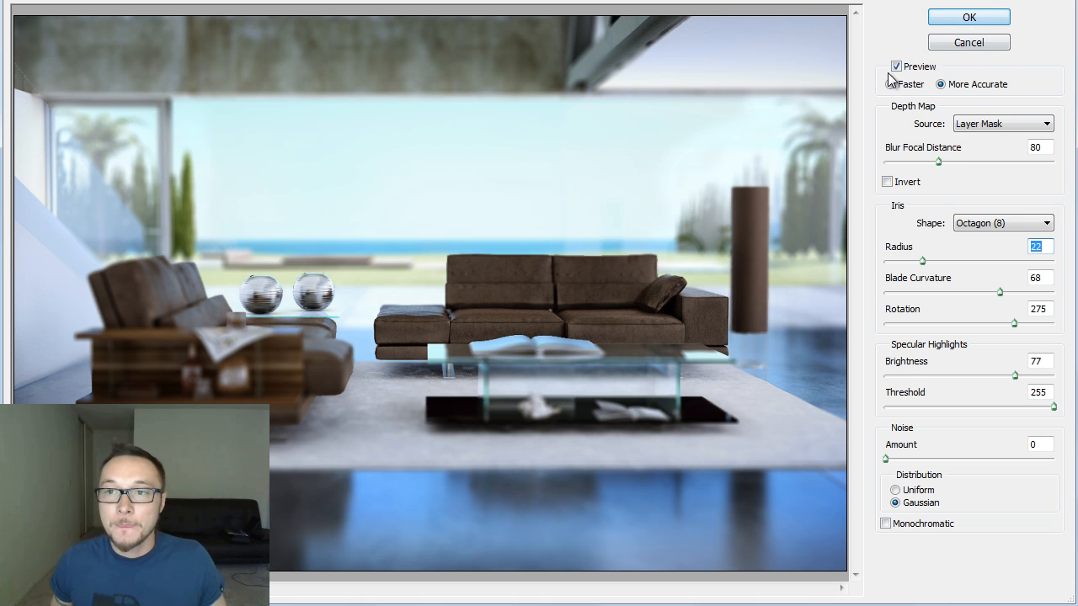
pyautogui.click(896, 65)
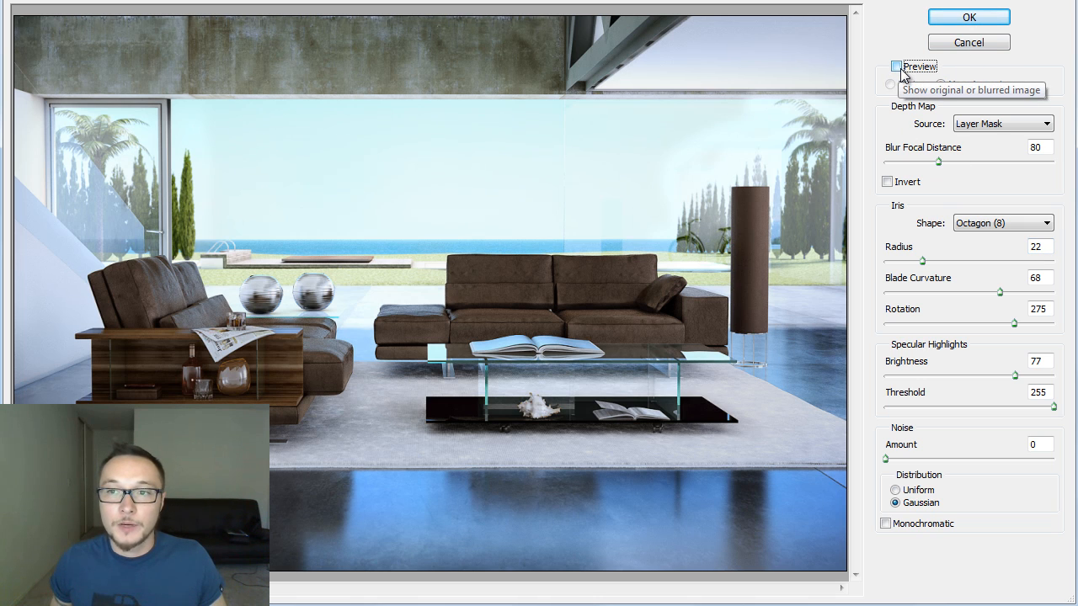
pyautogui.click(895, 66)
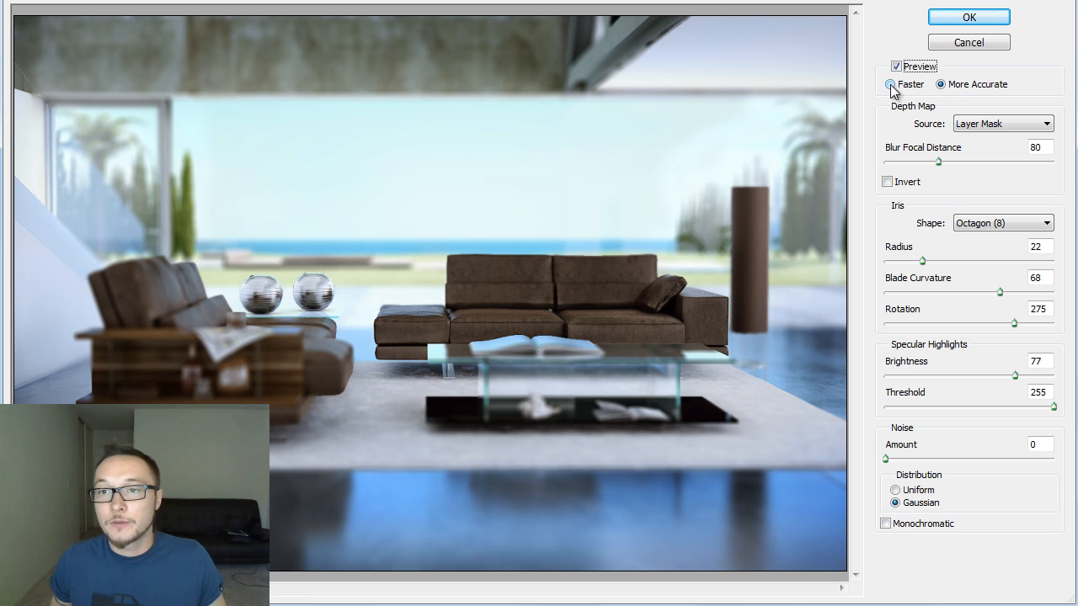
pyautogui.click(940, 84)
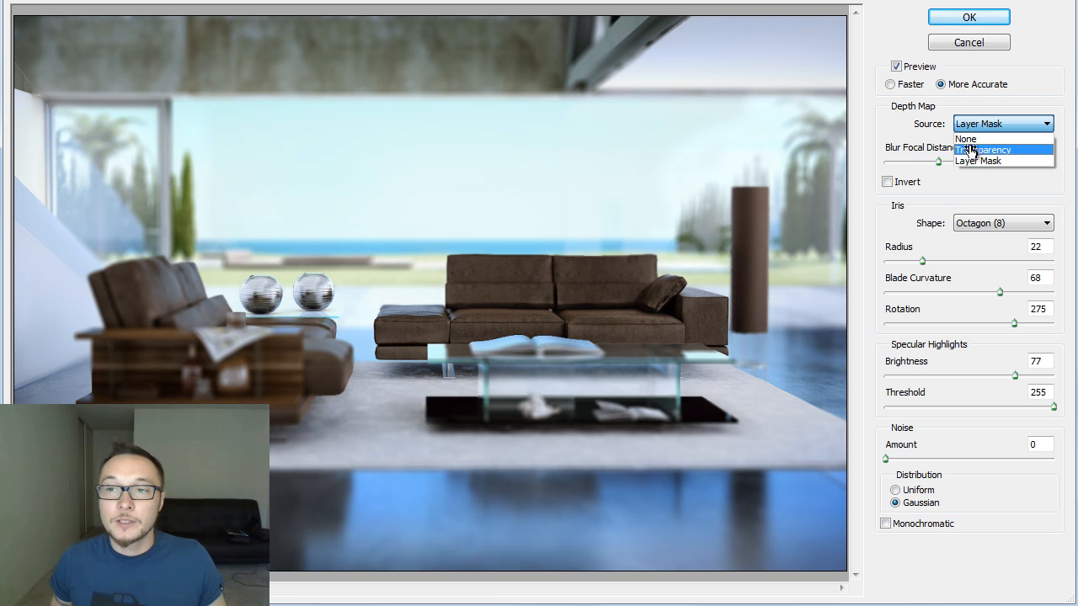
pyautogui.moveTo(979, 162)
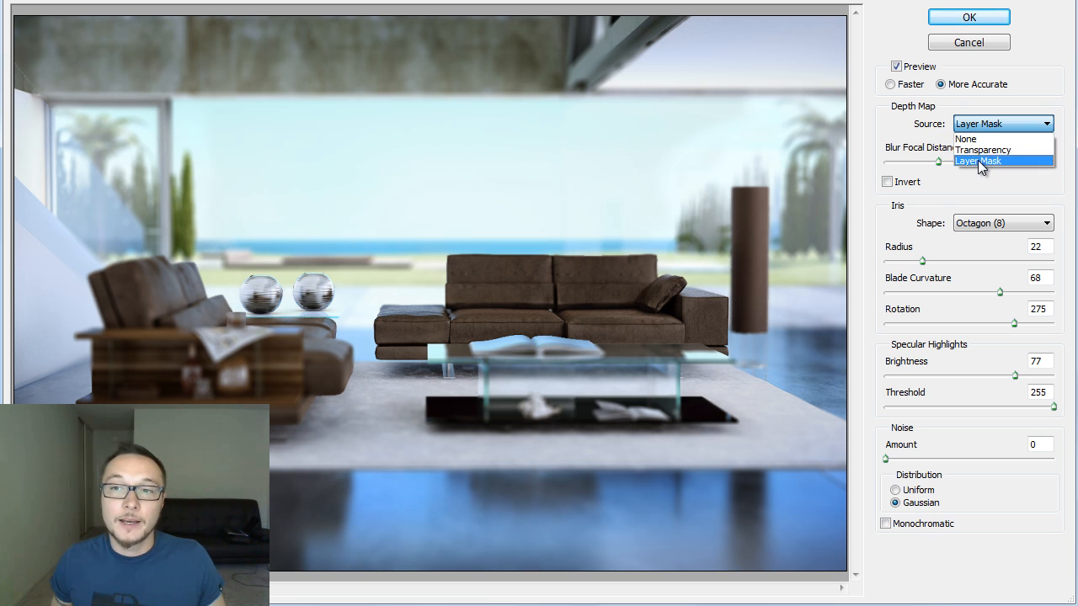
# - Use the layer mask as depth source and set Blur Focal Distance near 217 so the armchair stays sharp
pyautogui.click(978, 162)
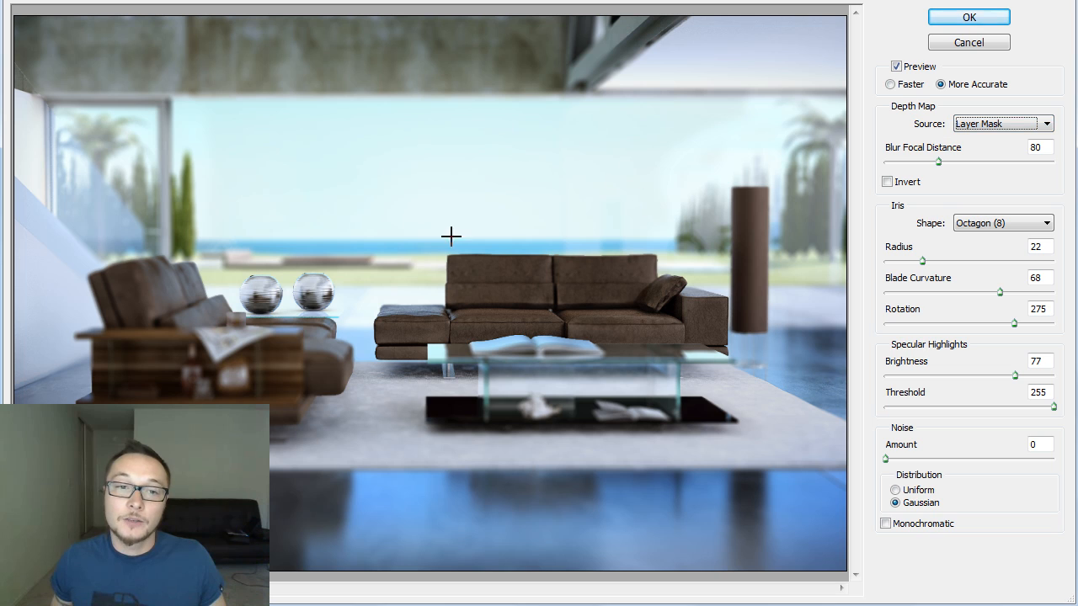
pyautogui.moveTo(516, 148)
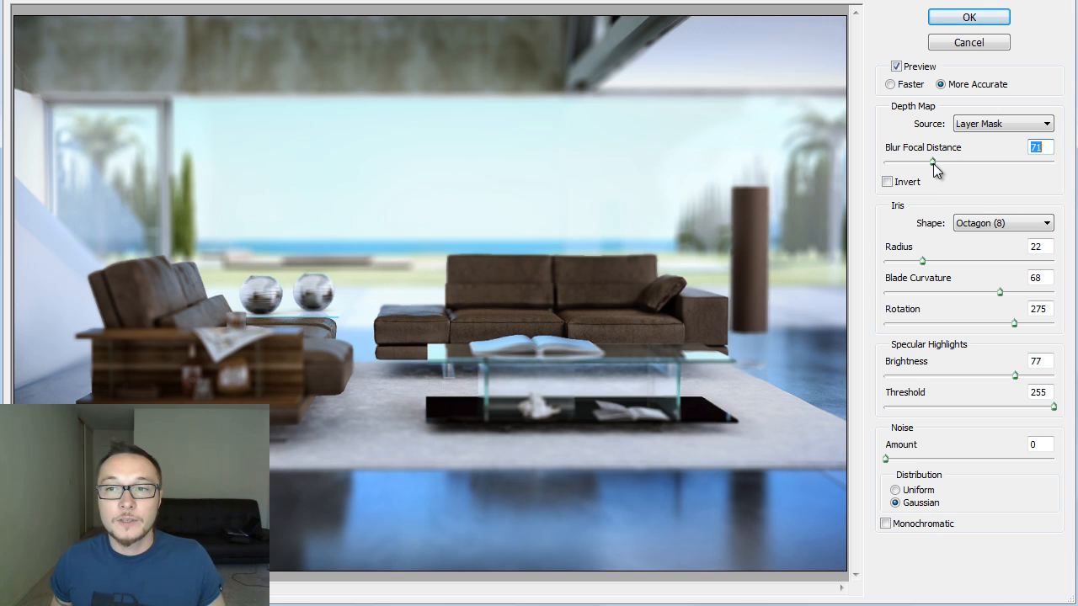
pyautogui.moveTo(933, 162)
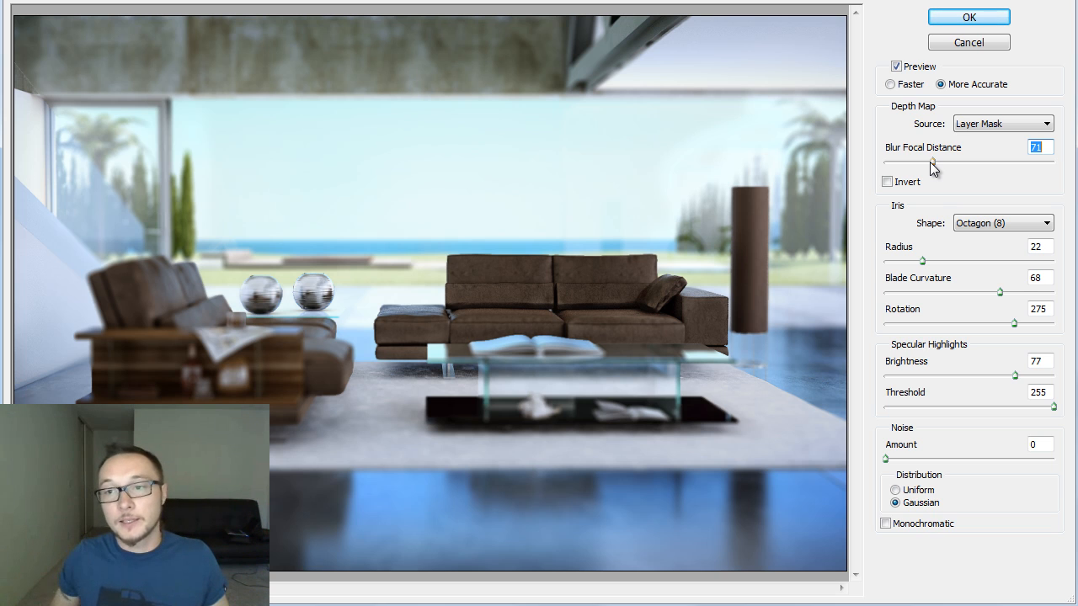
pyautogui.moveTo(929, 161); pyautogui.dragTo(919, 161)
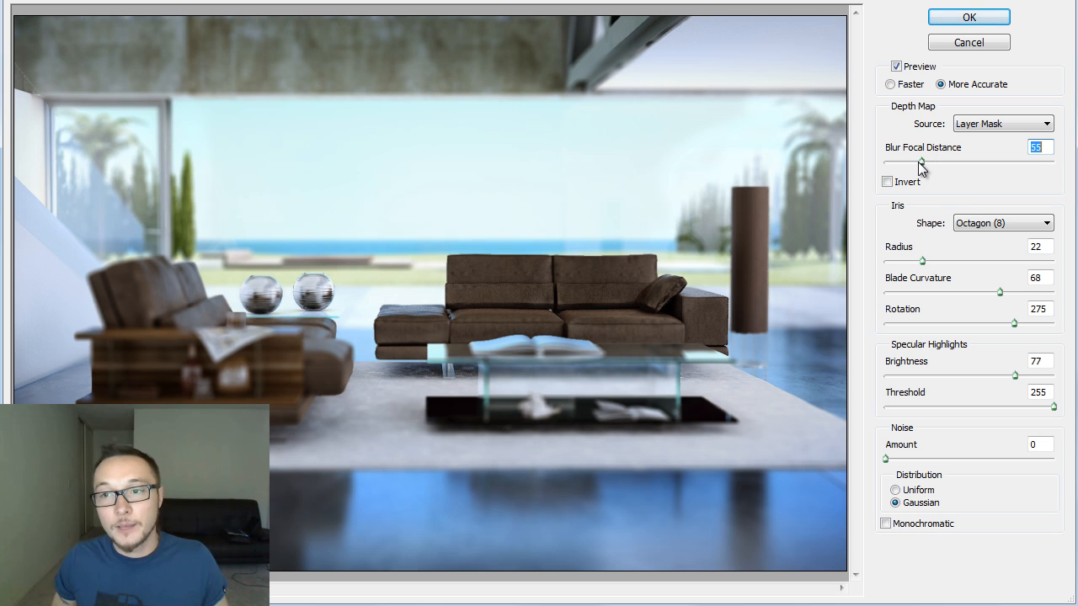
pyautogui.moveTo(922, 162); pyautogui.dragTo(896, 162)
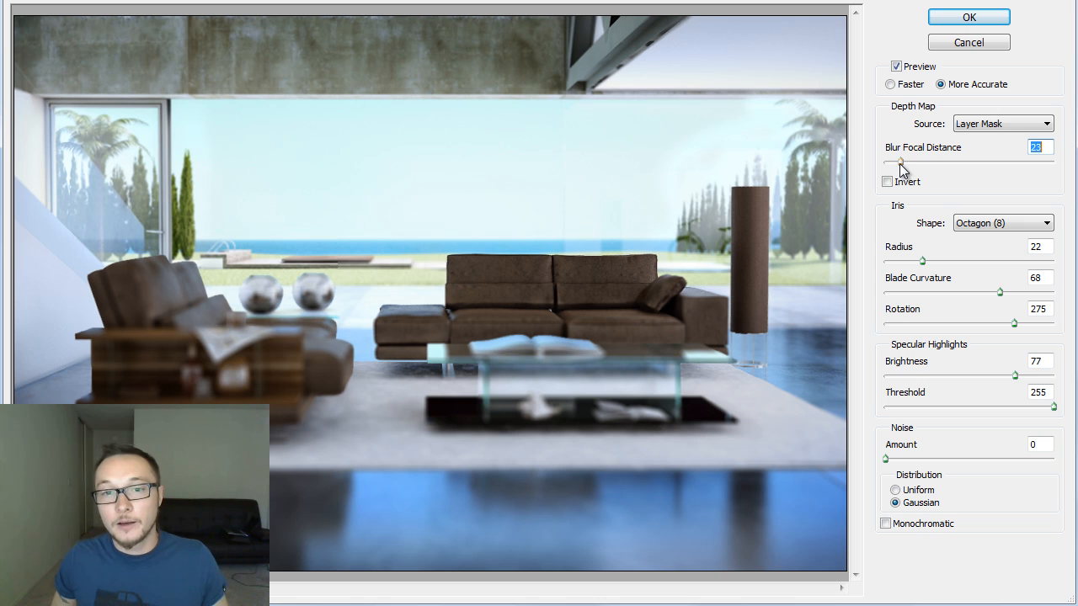
pyautogui.moveTo(901, 160); pyautogui.dragTo(933, 160)
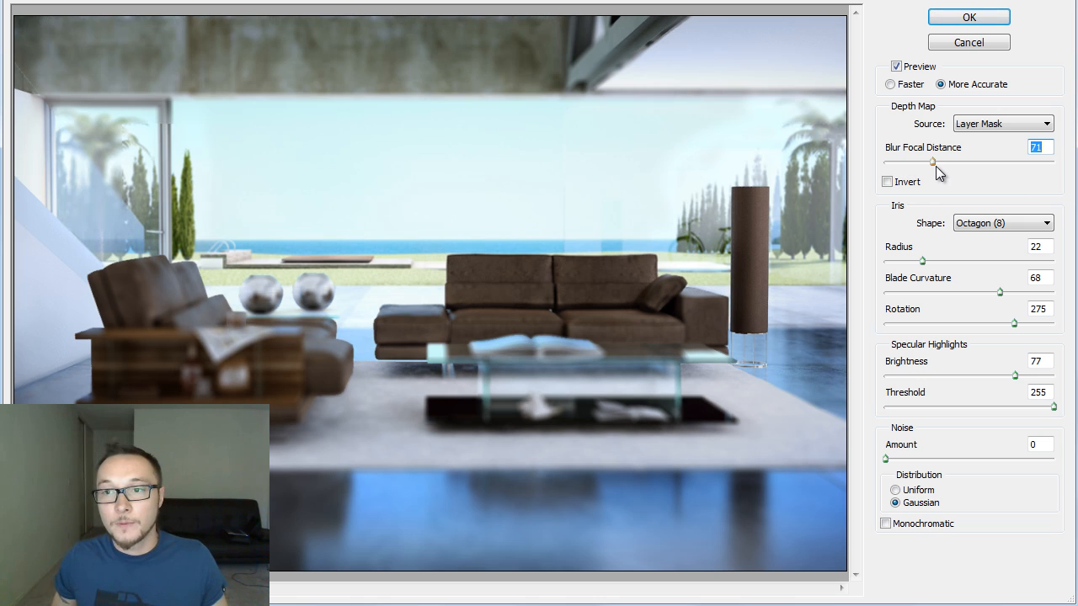
pyautogui.moveTo(933, 162); pyautogui.dragTo(973, 162)
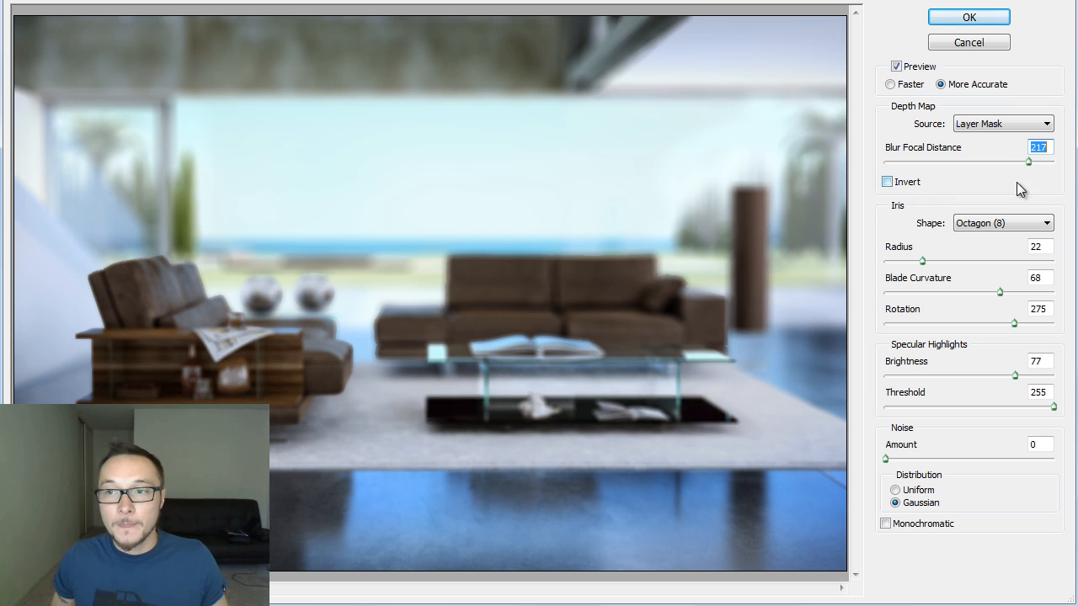
pyautogui.click(885, 181)
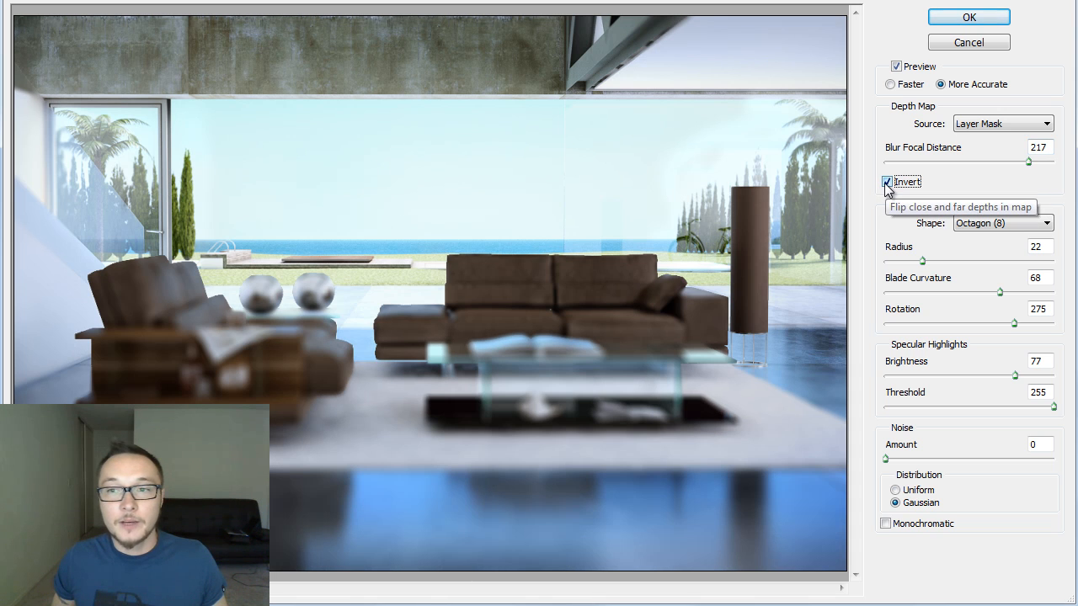
pyautogui.click(886, 182)
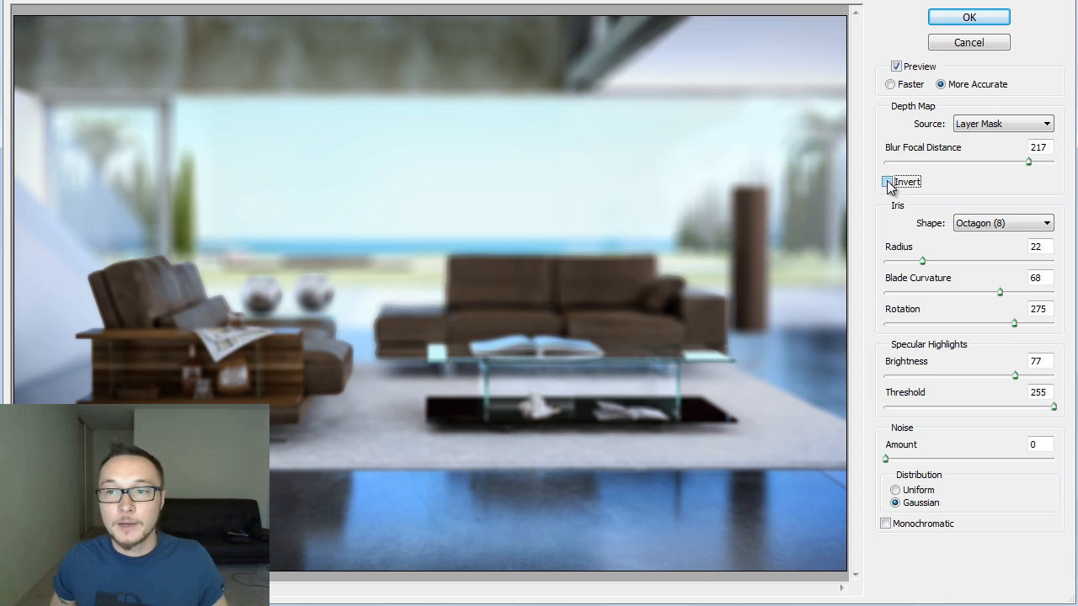
pyautogui.click(885, 182)
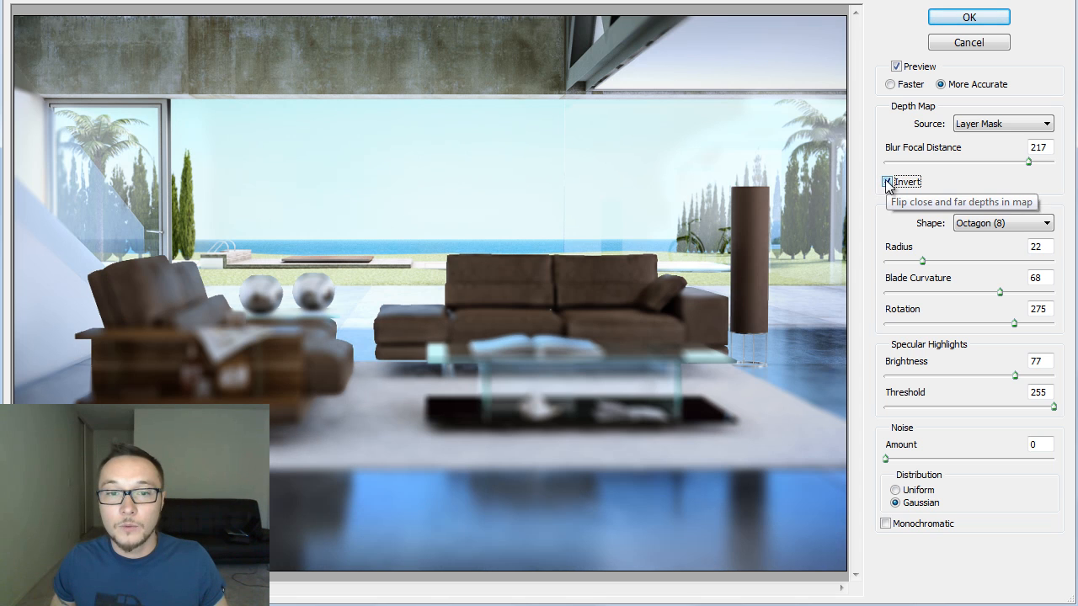
pyautogui.click(885, 182)
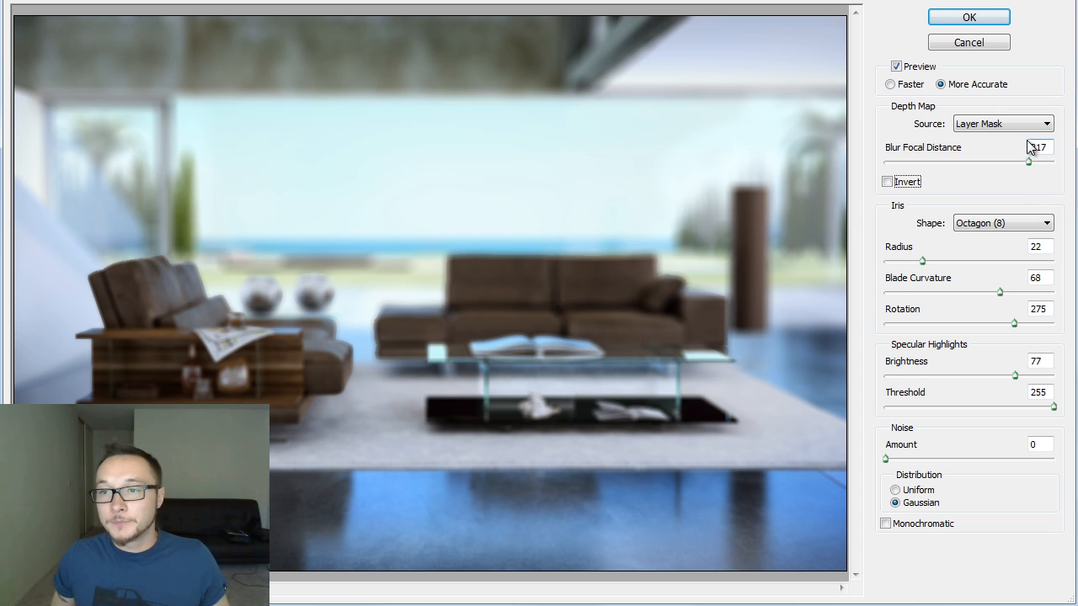
# - Try Heptagon, Square, Pentagon and Hexagon iris shapes, then settle back on Octagon (8)
pyautogui.click(1002, 222)
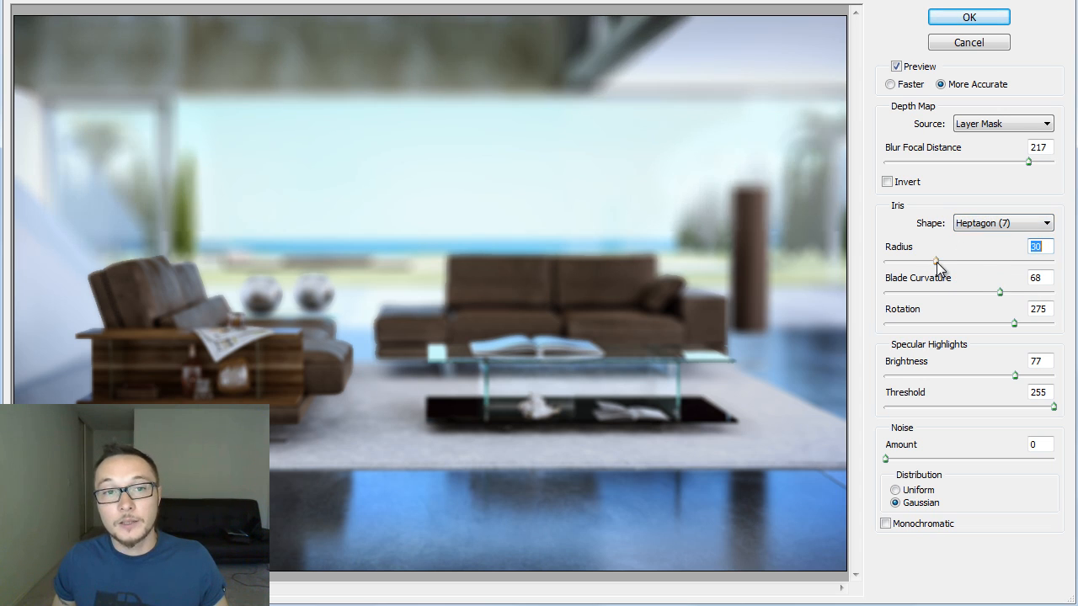
pyautogui.moveTo(941, 269)
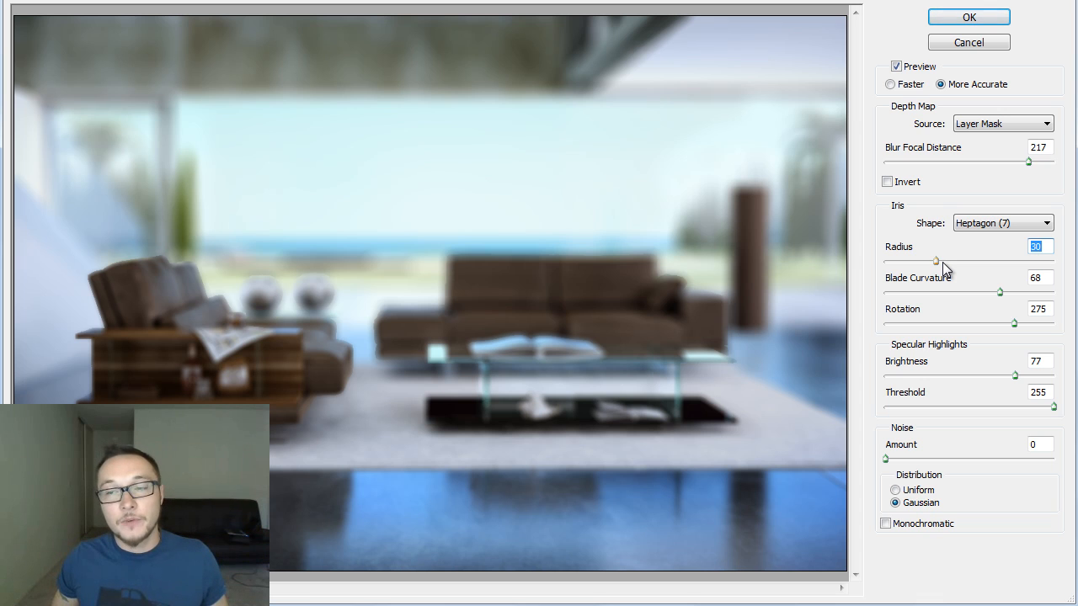
pyautogui.click(1002, 222)
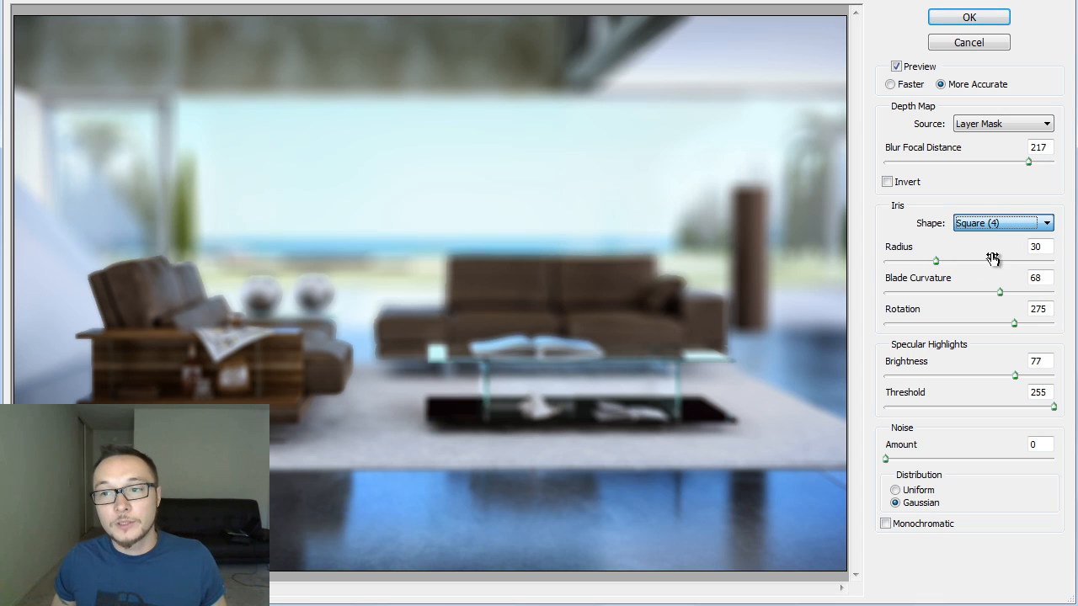
pyautogui.click(1002, 222)
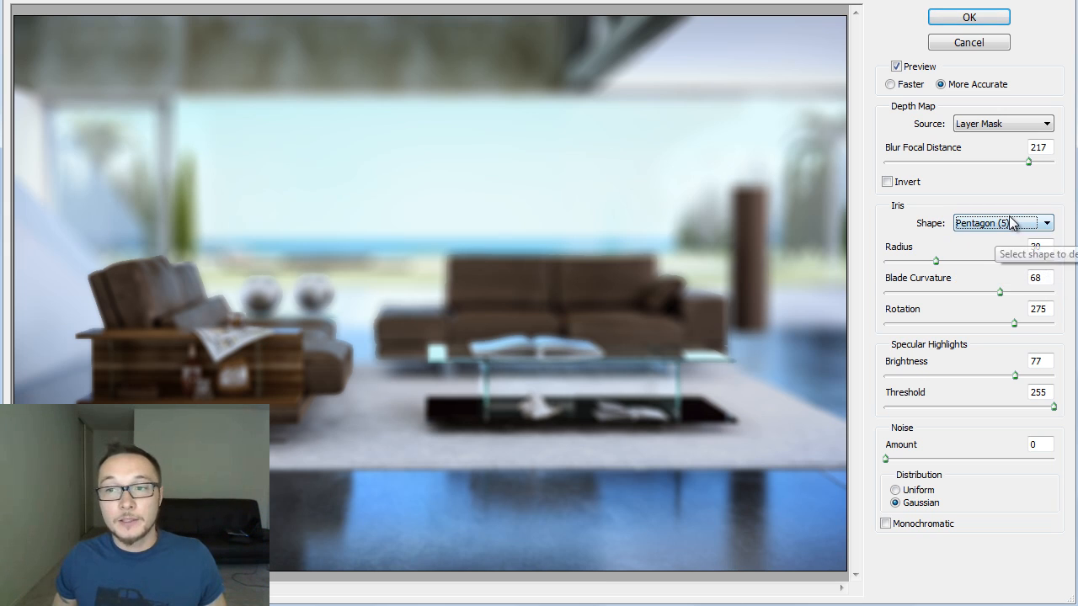
pyautogui.click(1002, 222)
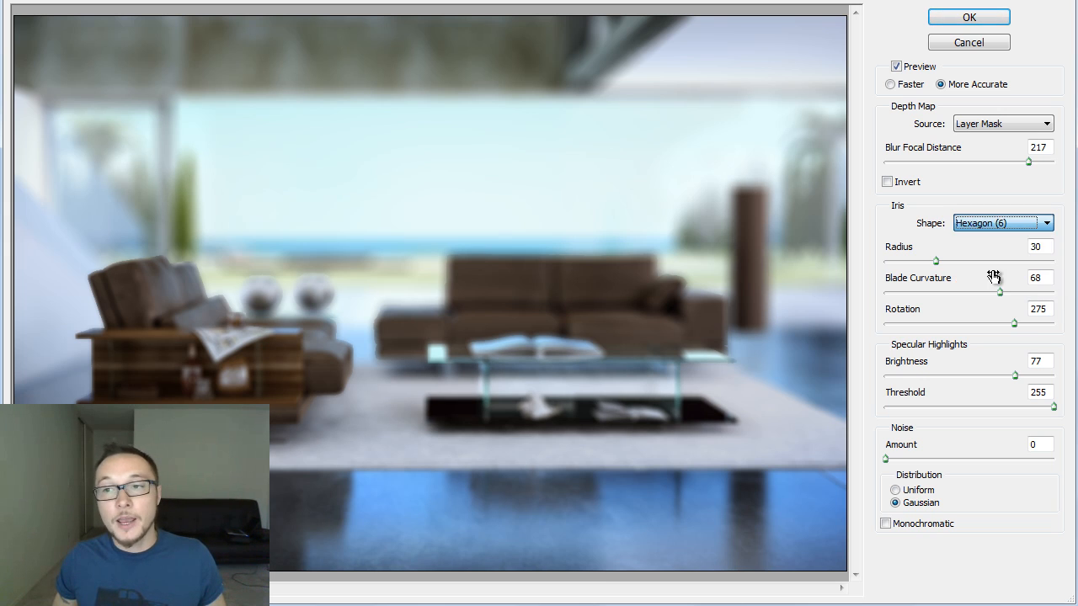
pyautogui.click(1002, 222)
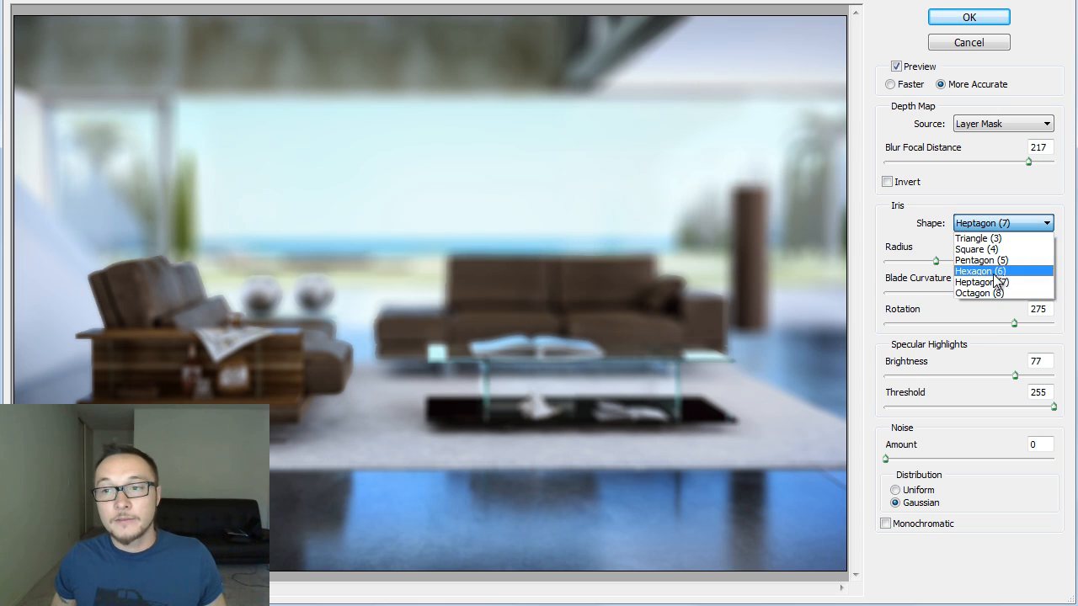
pyautogui.click(980, 293)
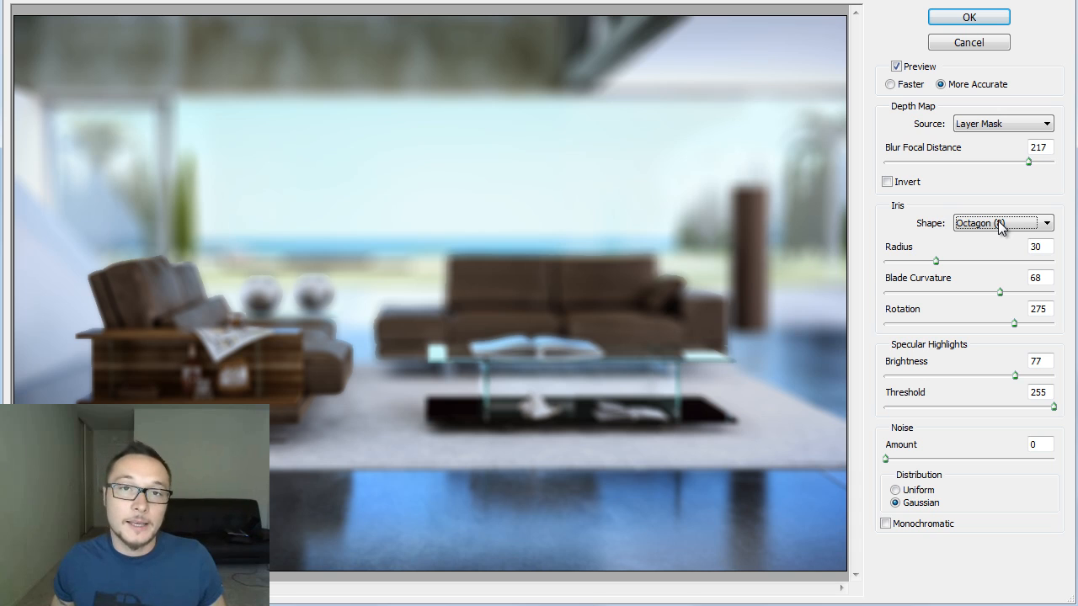
pyautogui.moveTo(1002, 223)
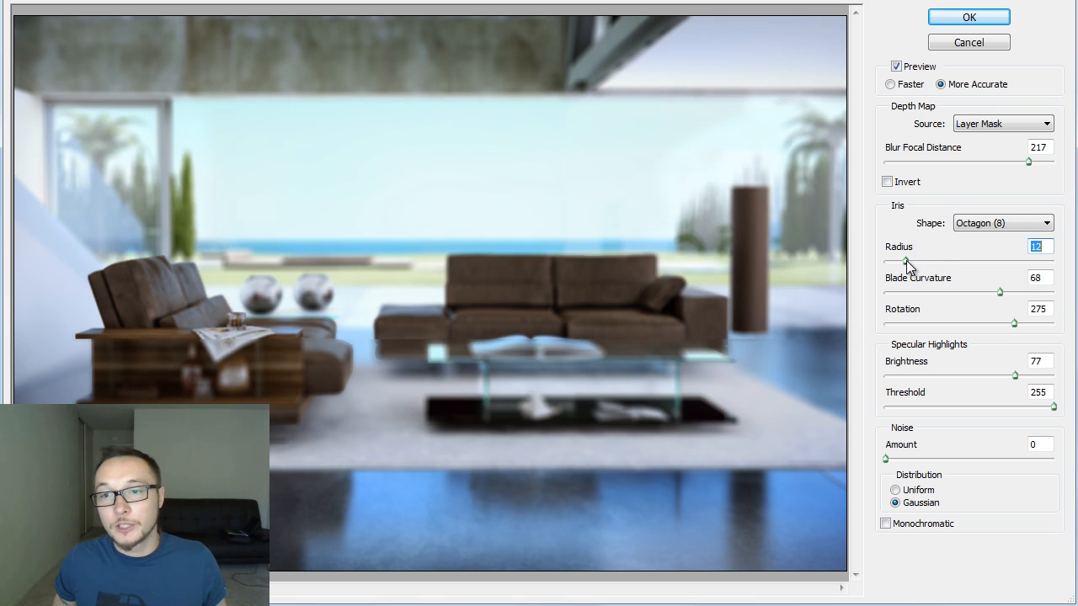
# - Reduce the Lens Blur radius to 5 so the room looks nearly sharp
pyautogui.moveTo(908, 259); pyautogui.dragTo(899, 259)
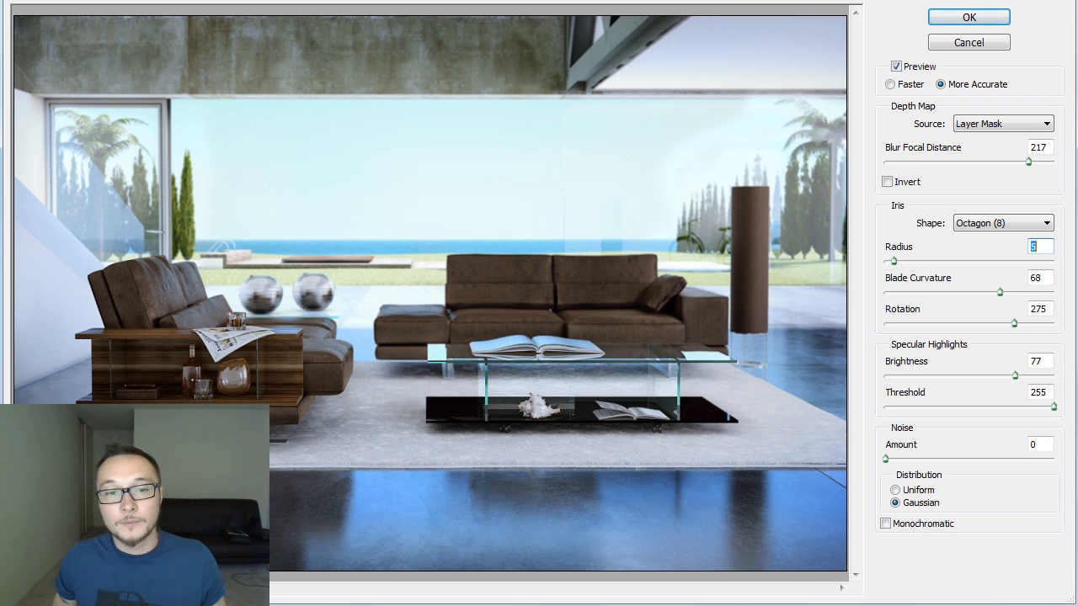
pyautogui.moveTo(248, 391)
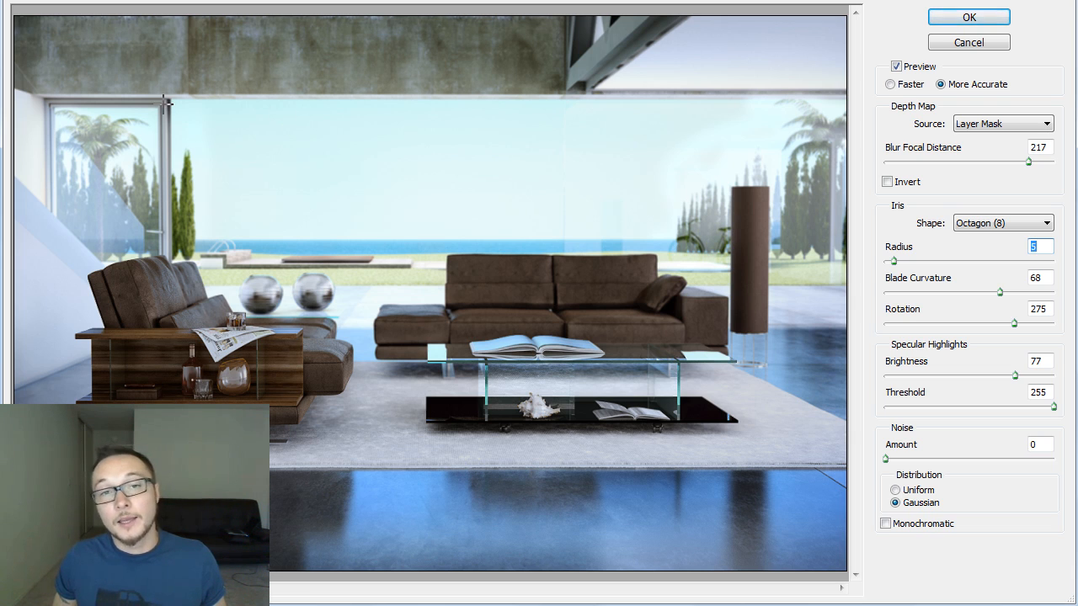
pyautogui.moveTo(283, 139)
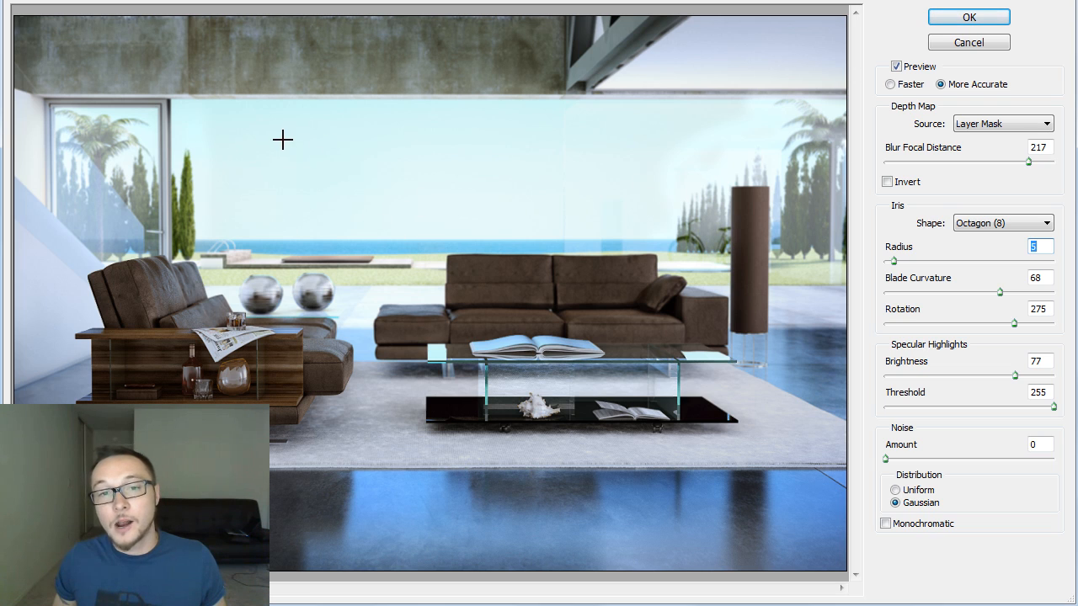
pyautogui.moveTo(939, 280)
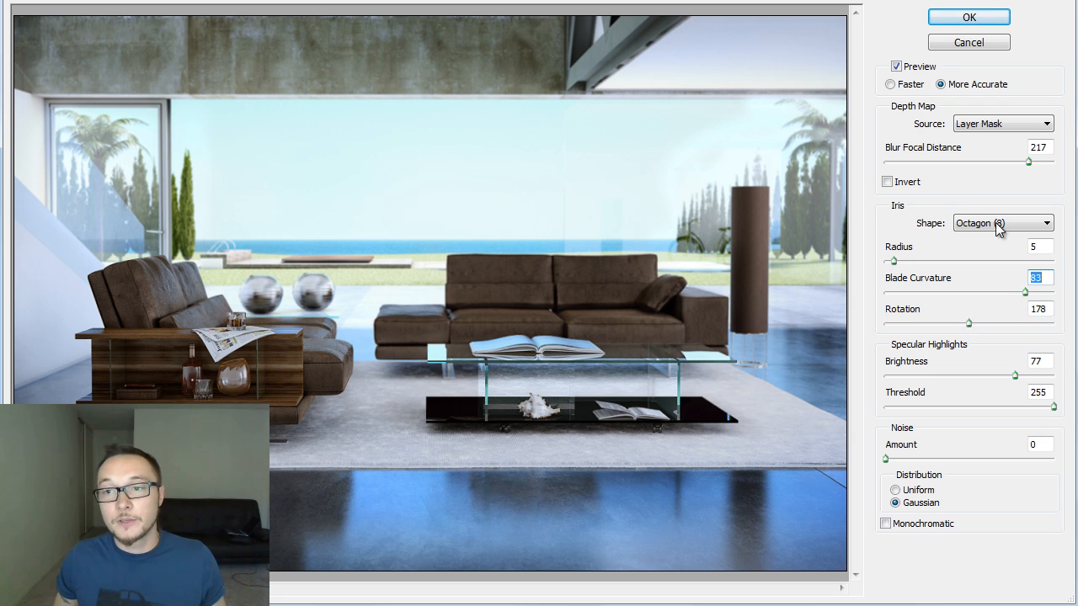
pyautogui.moveTo(1013, 226)
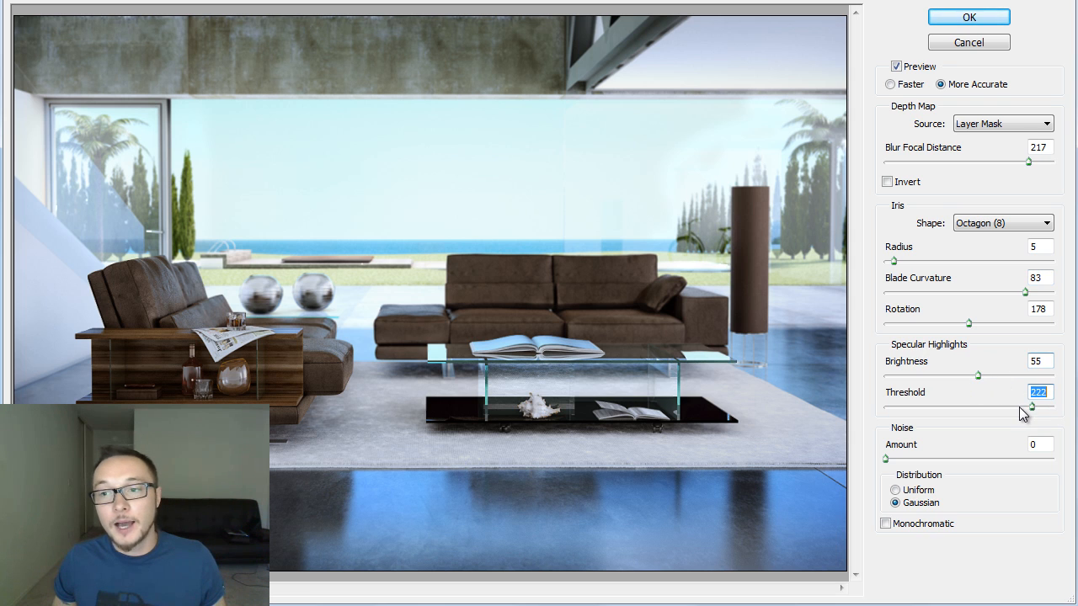
# - Lower Specular Highlights Brightness to 2, leaving Threshold at 255
pyautogui.moveTo(1030, 405); pyautogui.dragTo(1044, 405)
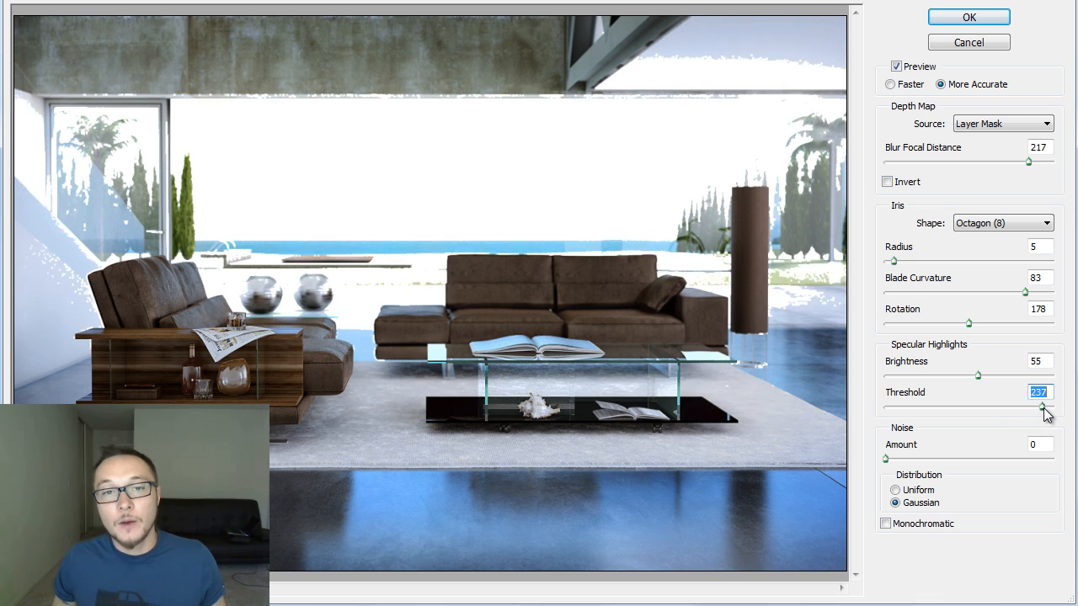
pyautogui.moveTo(1042, 406); pyautogui.dragTo(1048, 409)
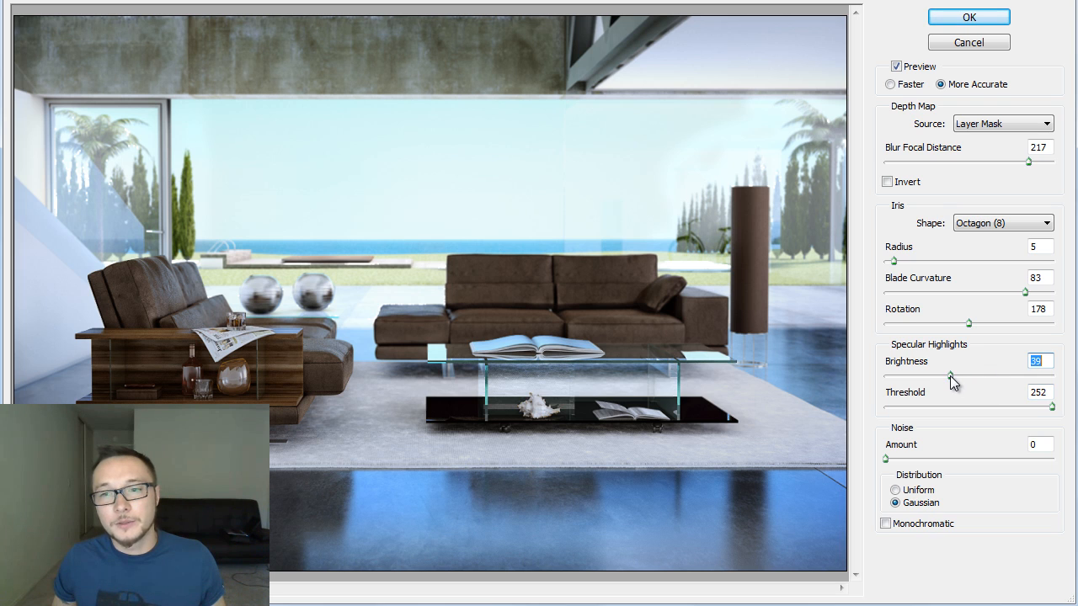
pyautogui.moveTo(1050, 406); pyautogui.dragTo(1044, 406)
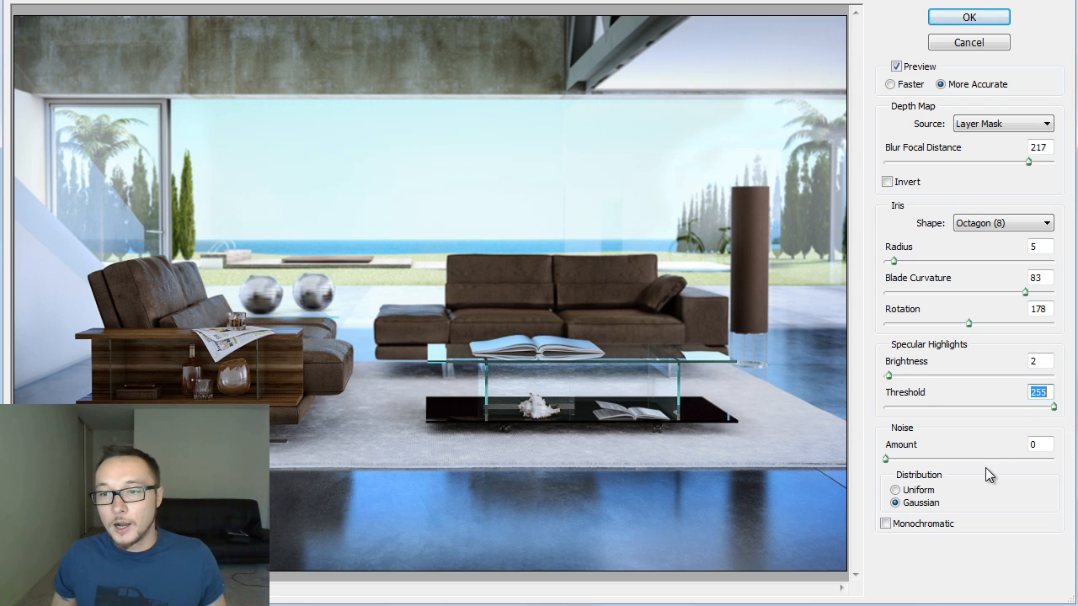
pyautogui.moveTo(886, 458)
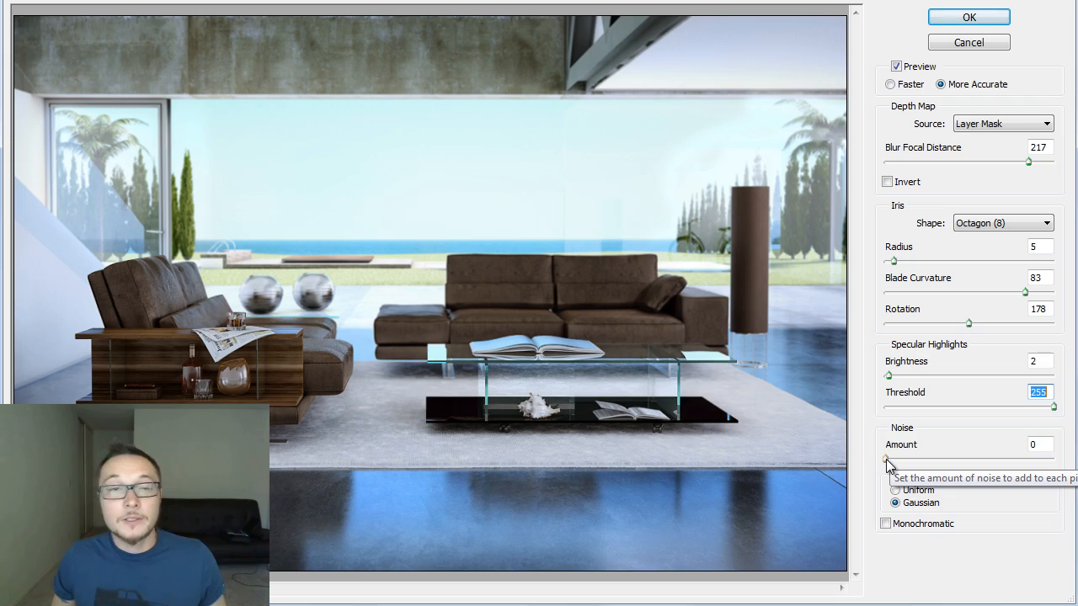
# - Test stronger noise amounts on the blur, then bring the amount back down
pyautogui.moveTo(885, 458); pyautogui.dragTo(902, 458)
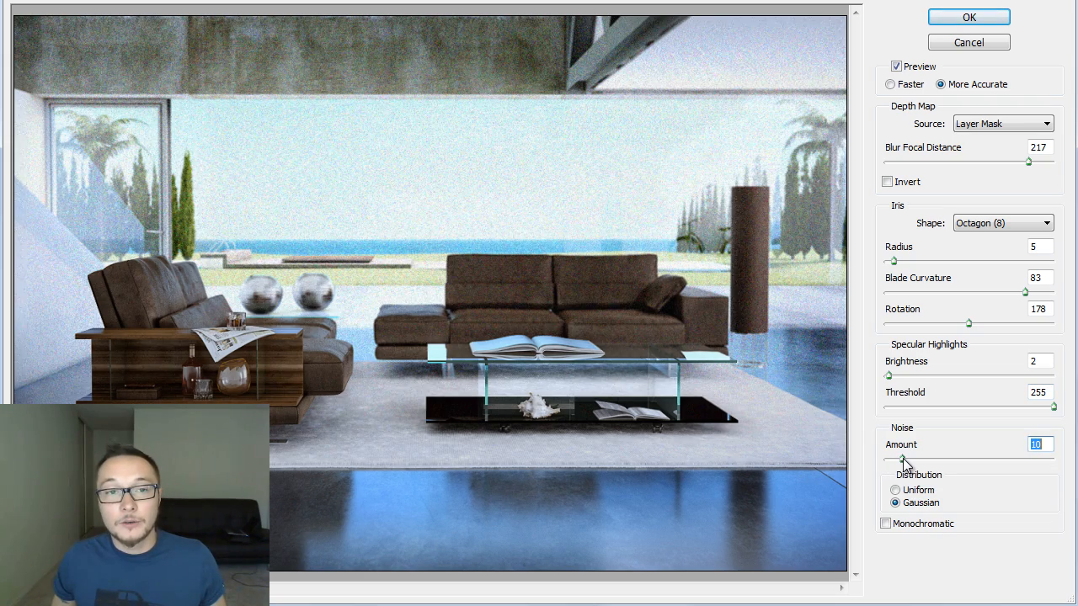
pyautogui.moveTo(903, 458); pyautogui.dragTo(896, 458)
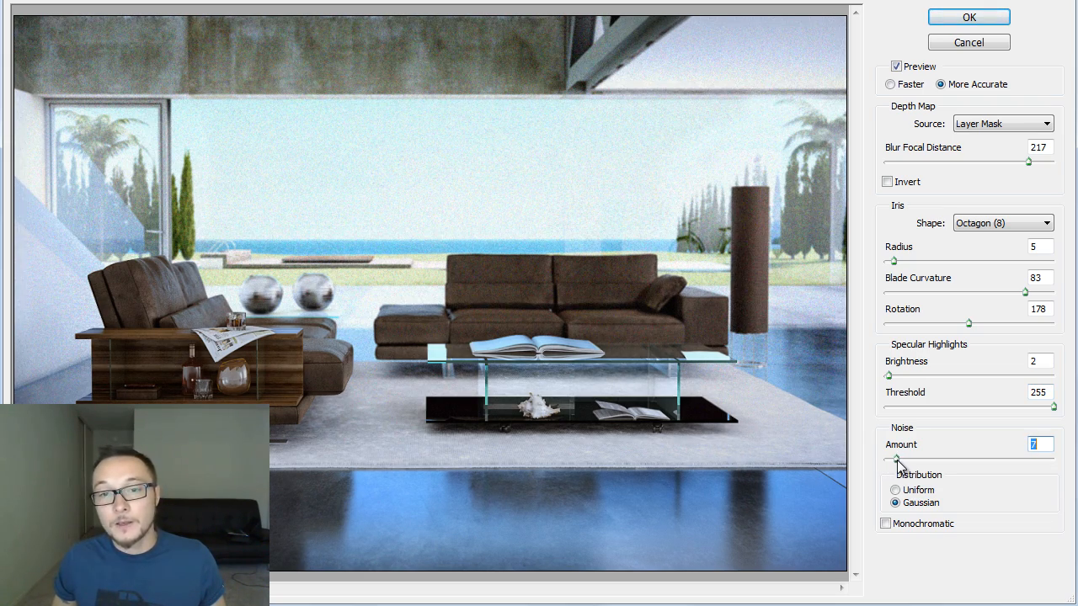
pyautogui.moveTo(896, 458); pyautogui.dragTo(891, 457)
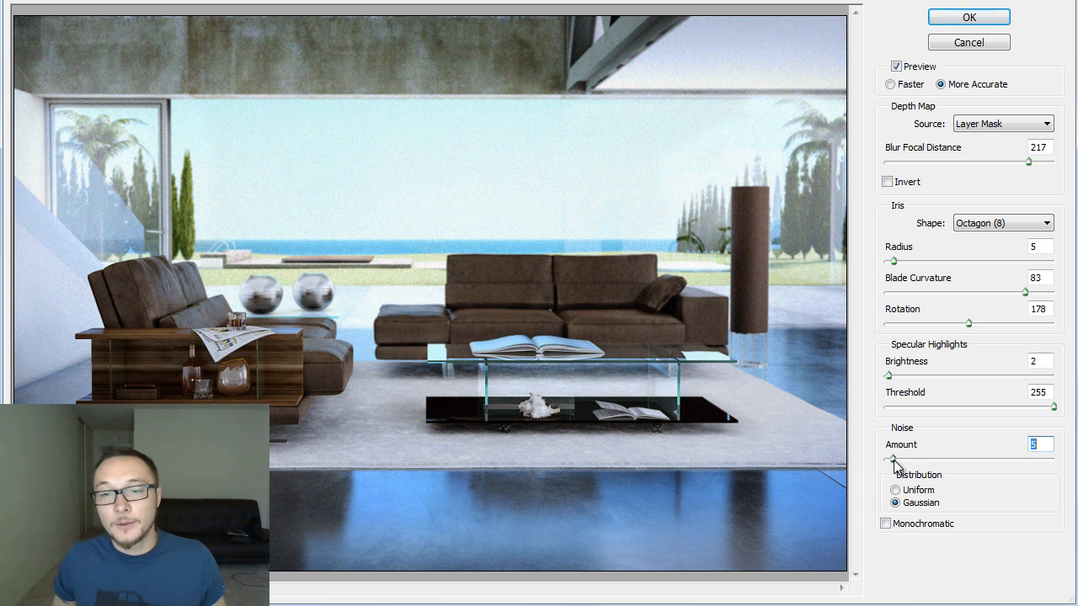
pyautogui.moveTo(892, 463)
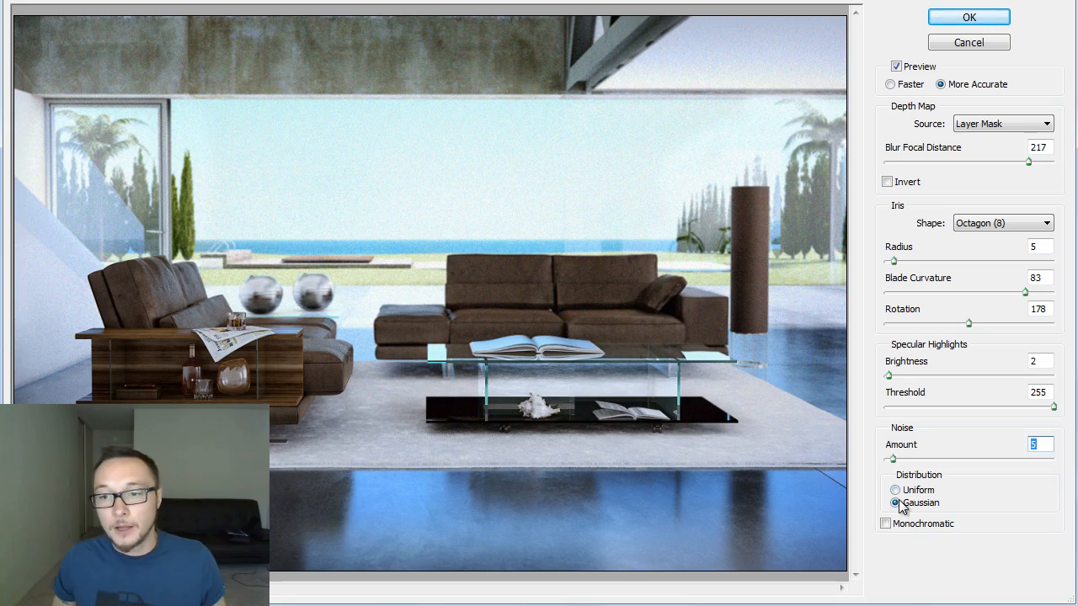
# - Choose Uniform noise distribution and compare Monochromatic grain before returning to colour noise
pyautogui.click(895, 490)
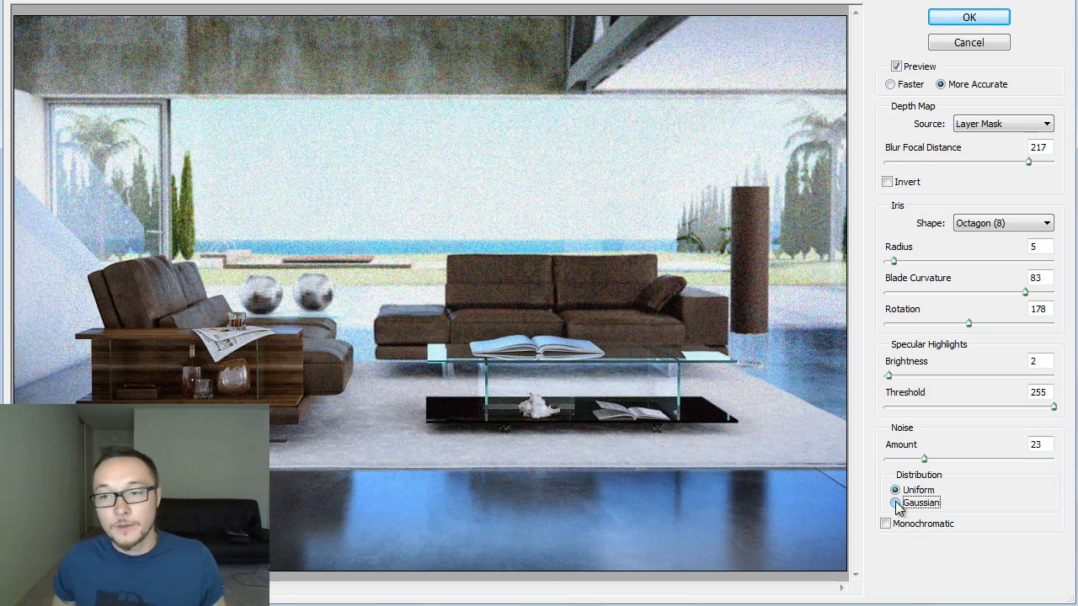
pyautogui.click(895, 490)
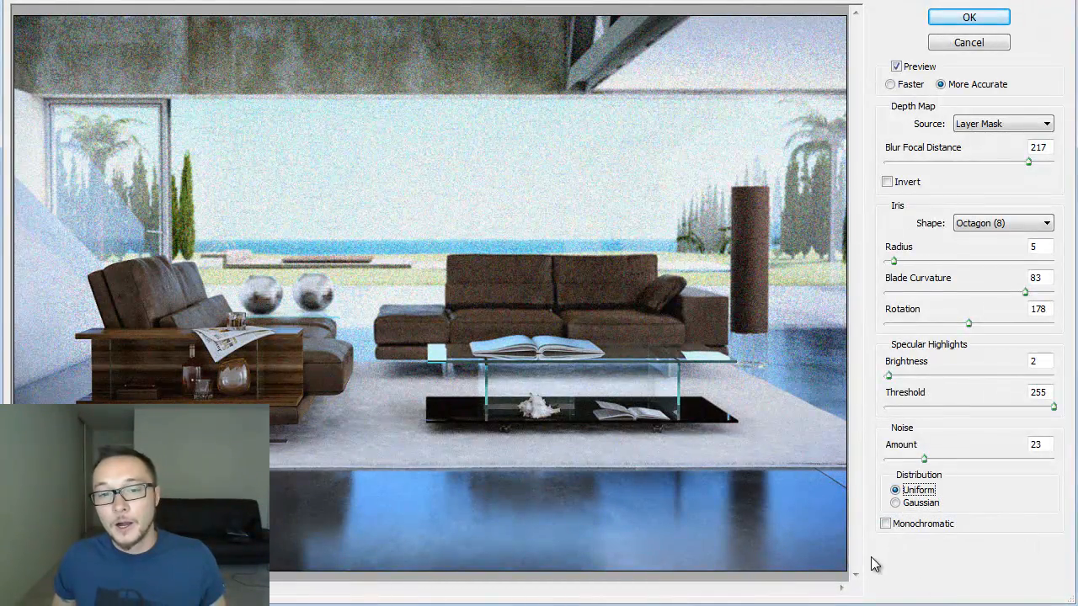
pyautogui.click(886, 522)
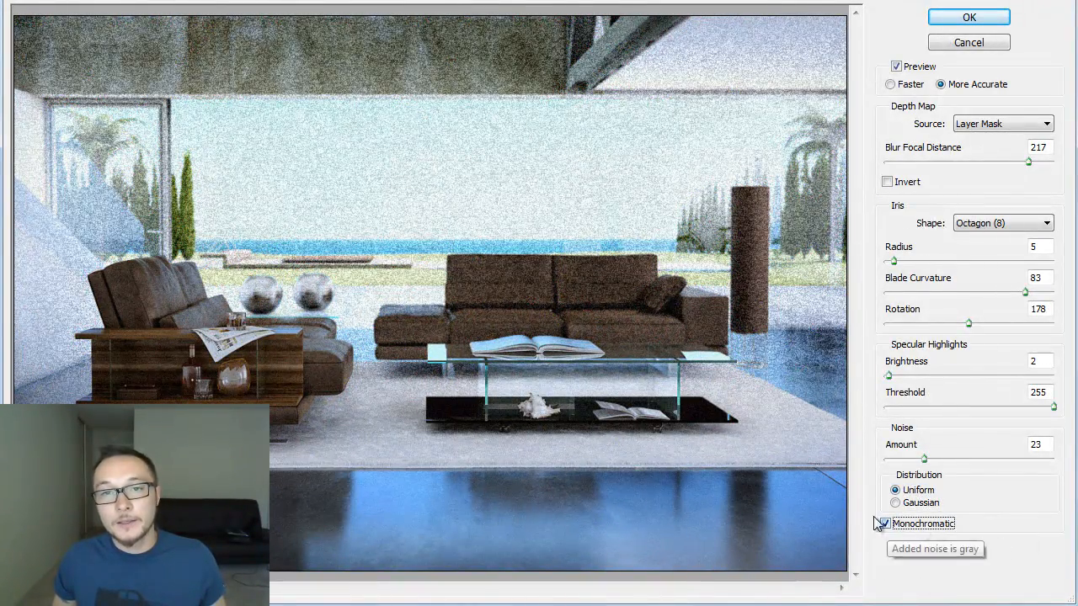
pyautogui.click(885, 522)
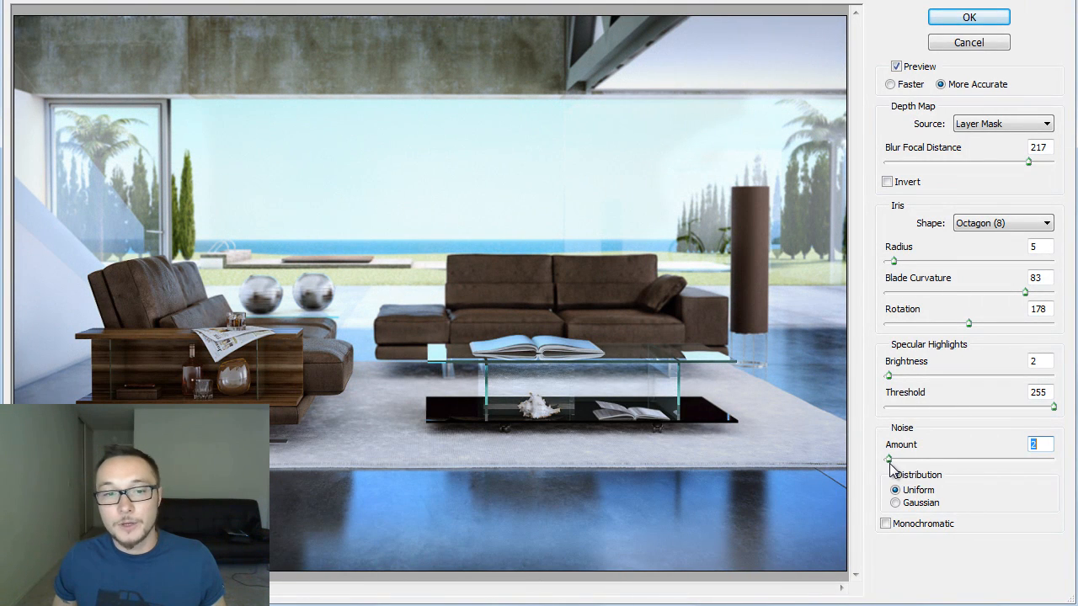
pyautogui.moveTo(889, 458)
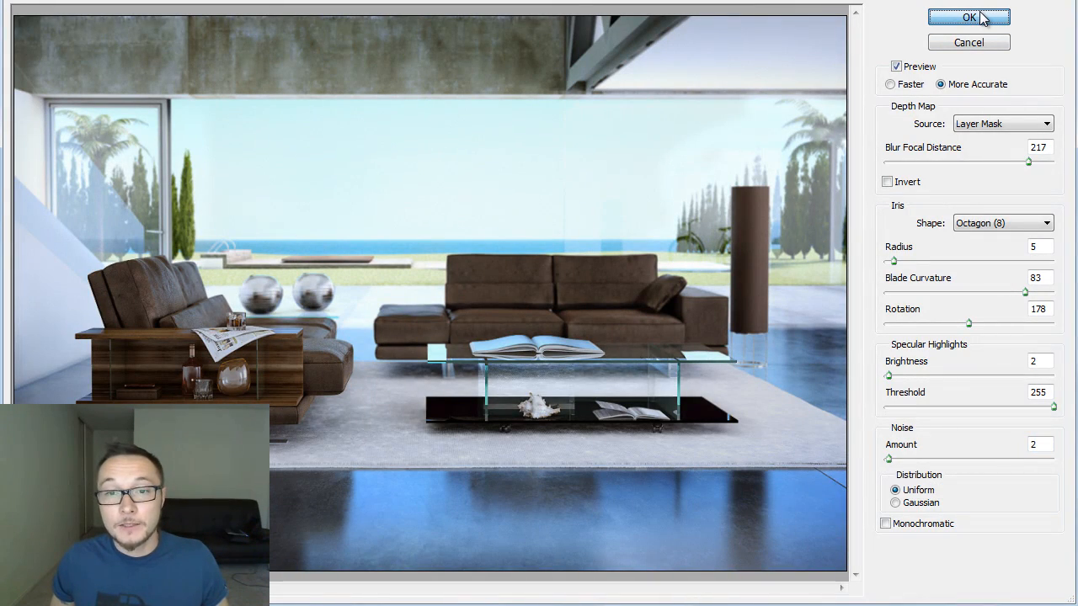
# - Confirm OK to apply the configured Lens Blur to the masked copy
pyautogui.click(968, 17)
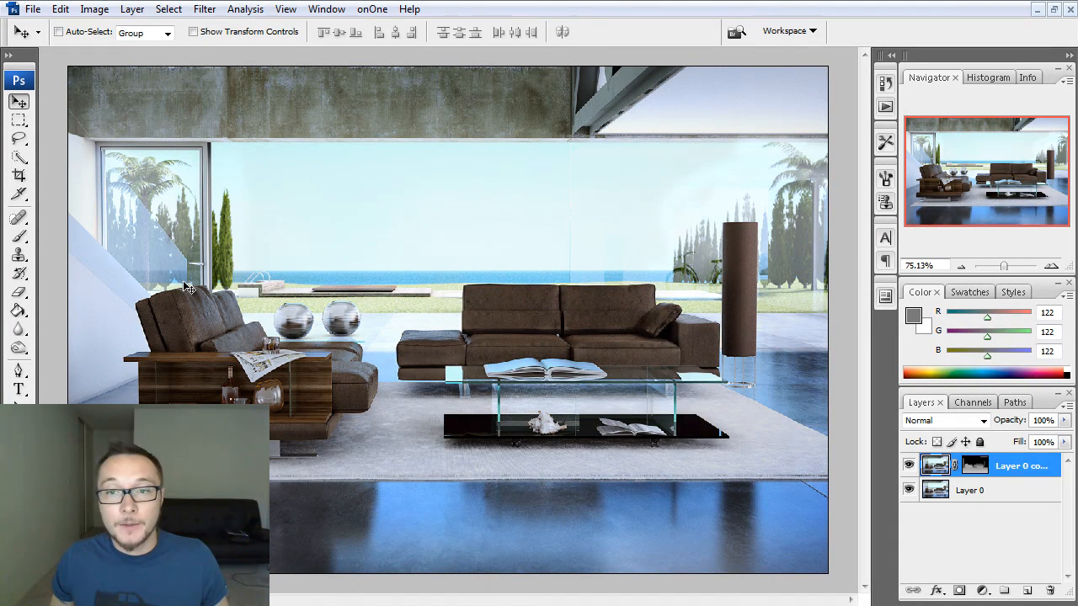
pyautogui.moveTo(575, 357)
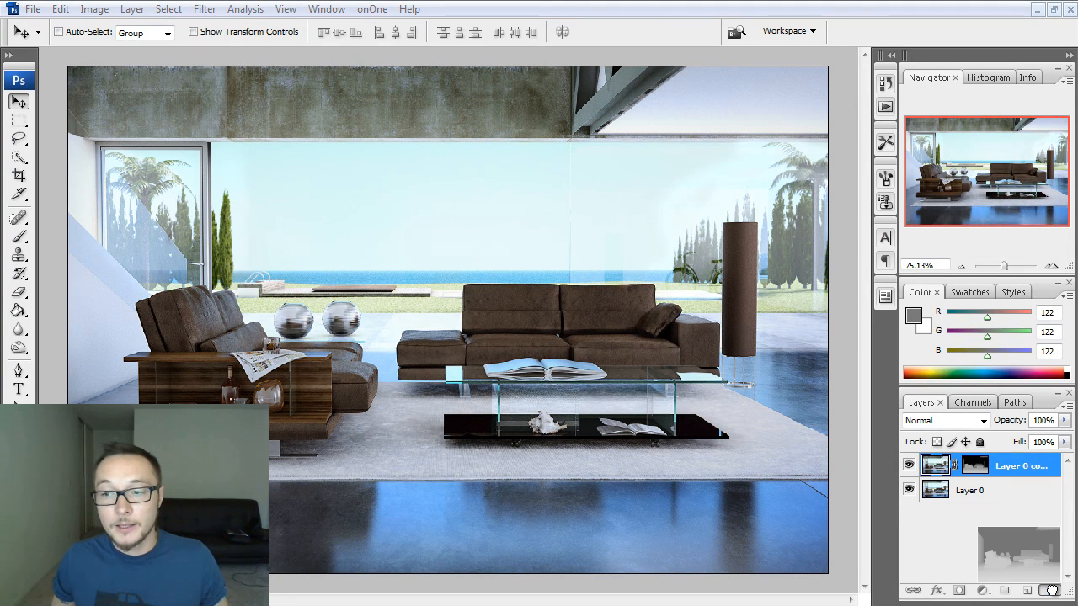
# - Trash the blurred copy's depth mask and choose Delete rather than Apply
pyautogui.click(1049, 589)
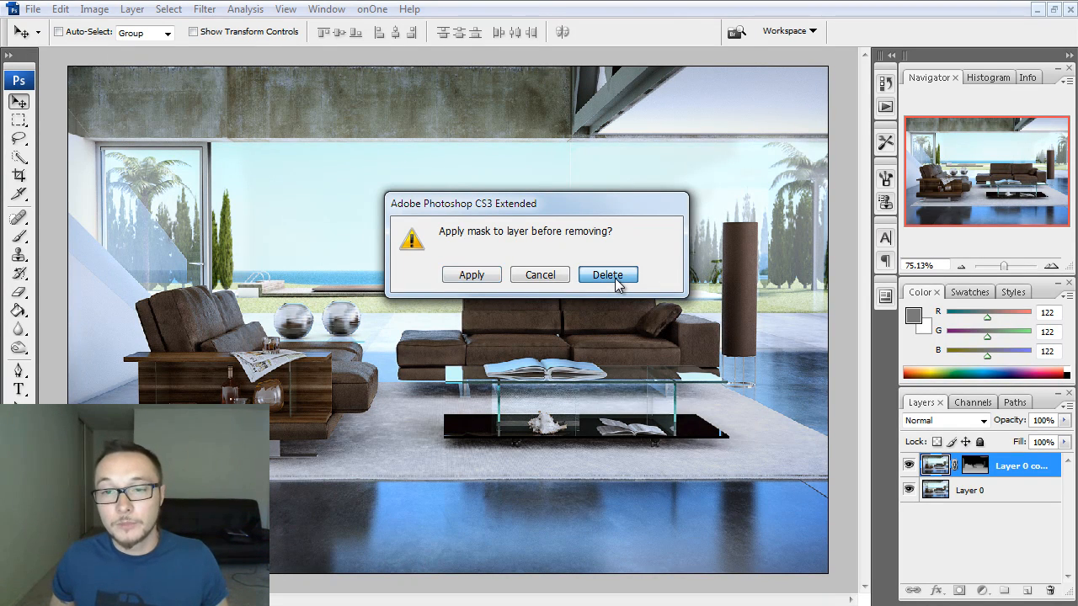
pyautogui.click(606, 274)
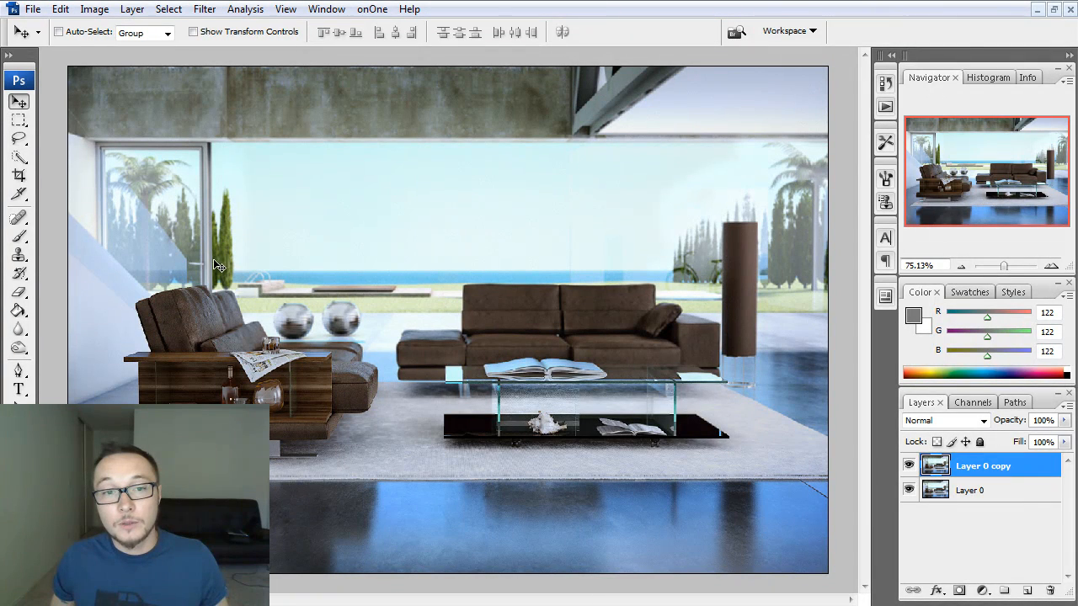
pyautogui.moveTo(249, 338)
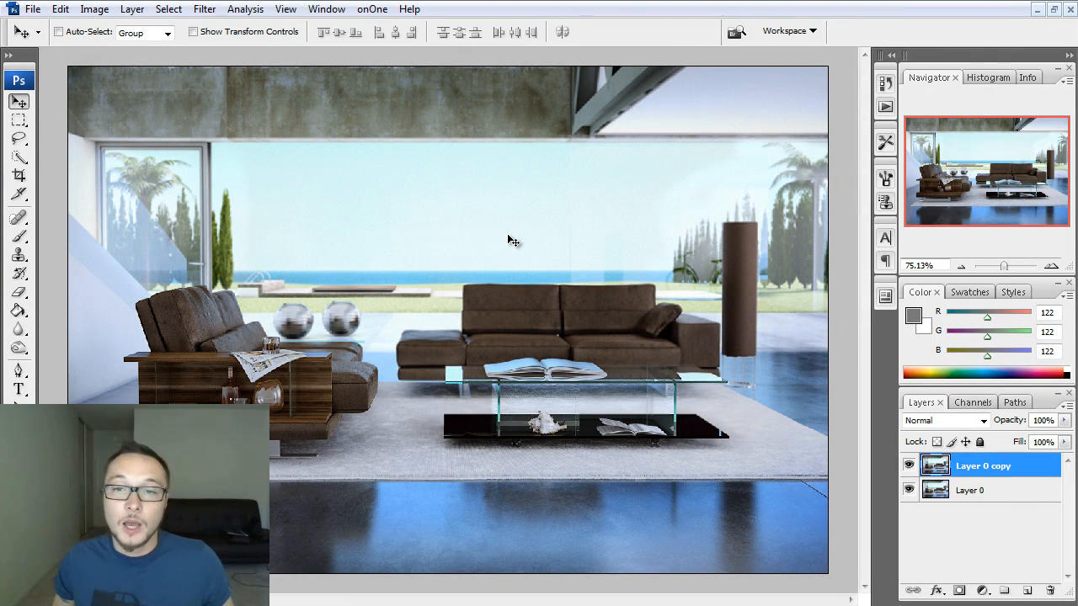
pyautogui.moveTo(453, 412)
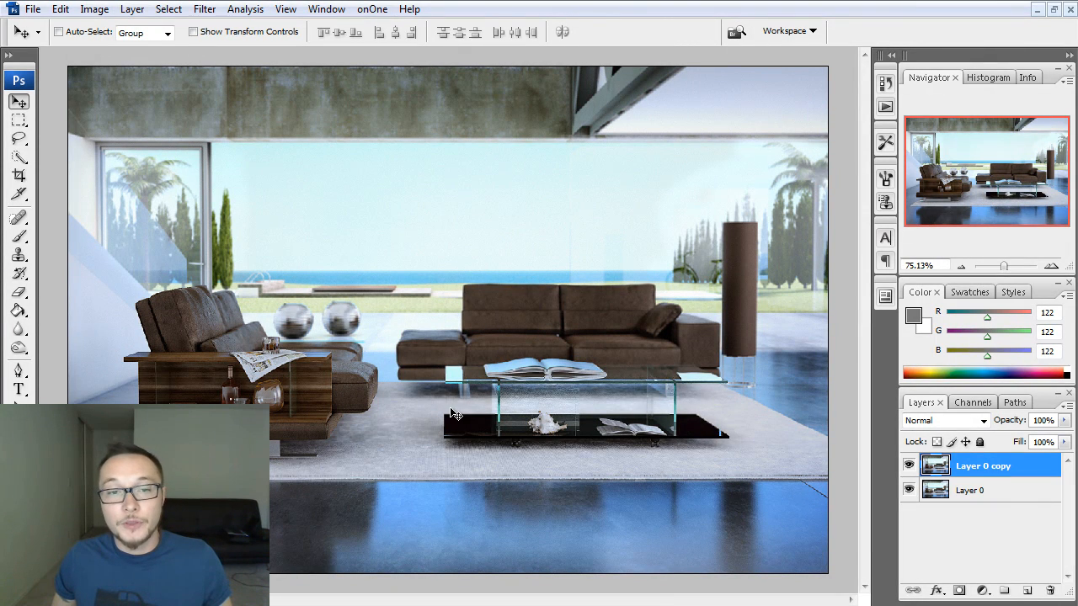
pyautogui.moveTo(459, 475)
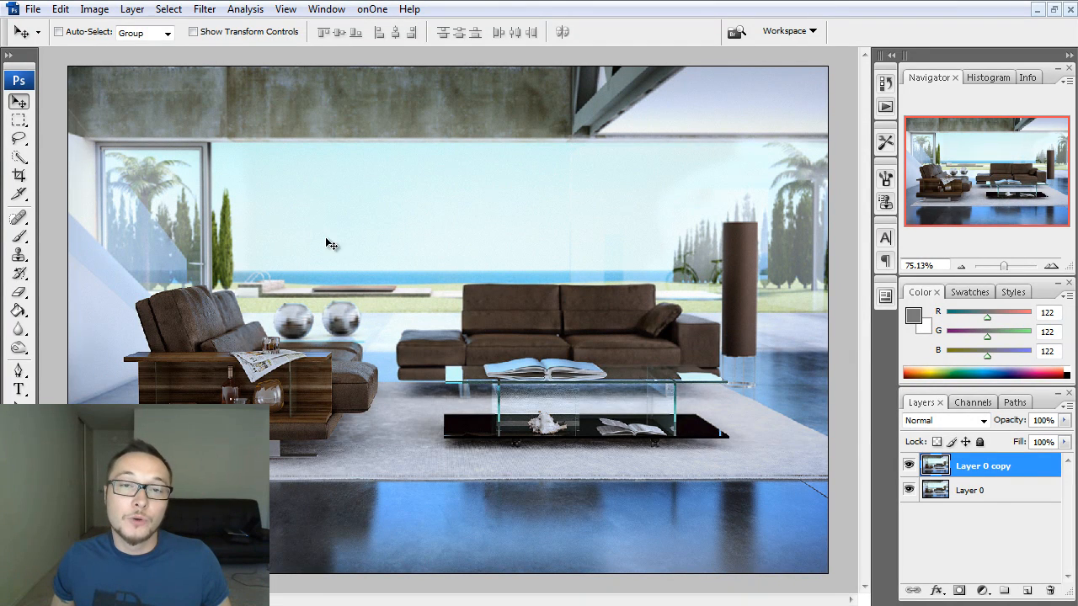
pyautogui.moveTo(407, 142)
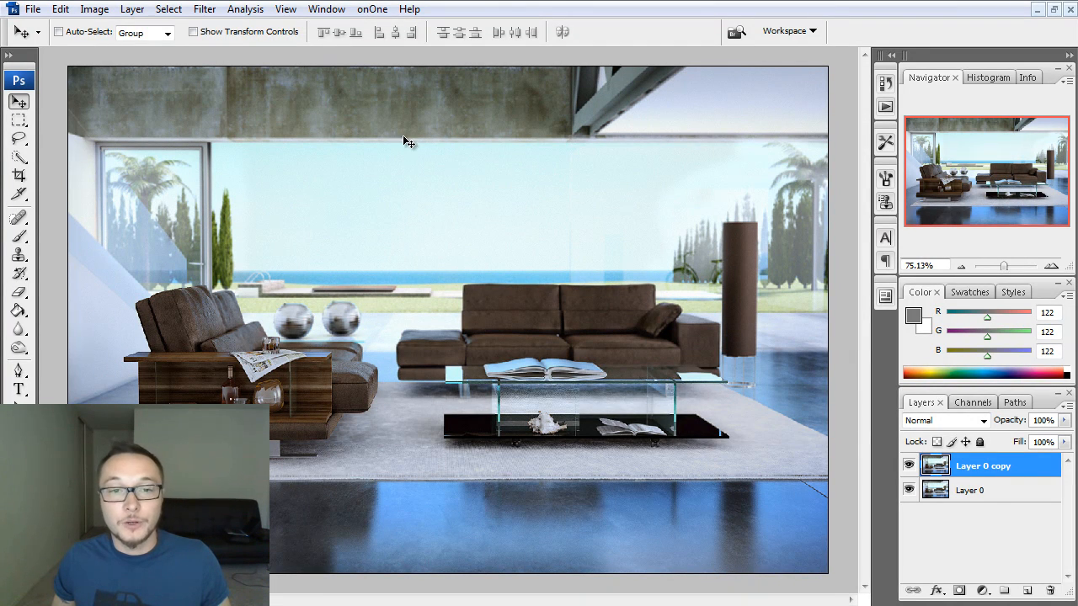
pyautogui.moveTo(259, 173)
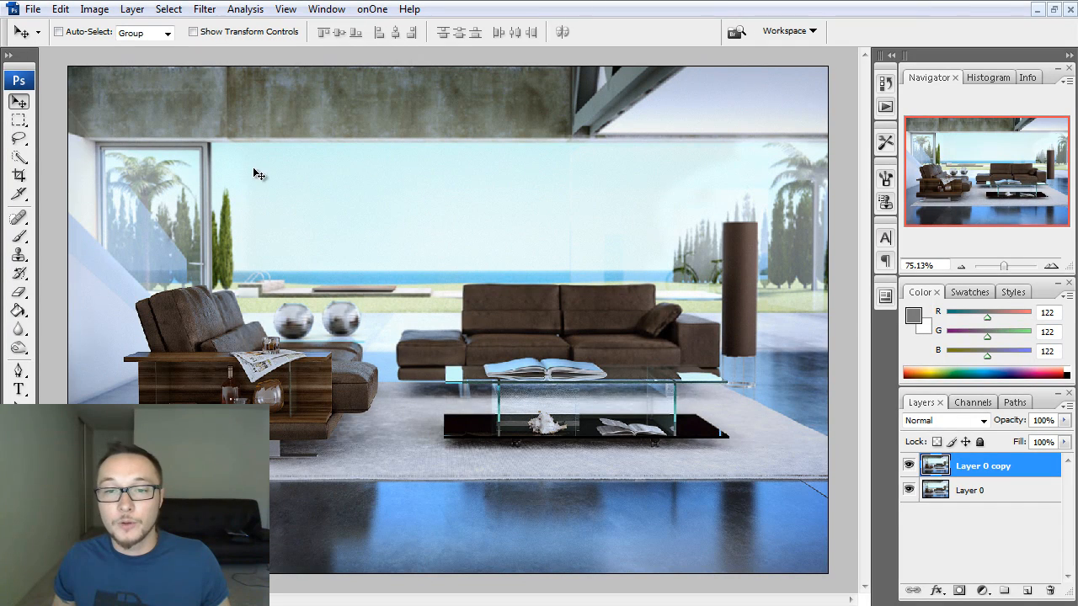
pyautogui.moveTo(463, 235)
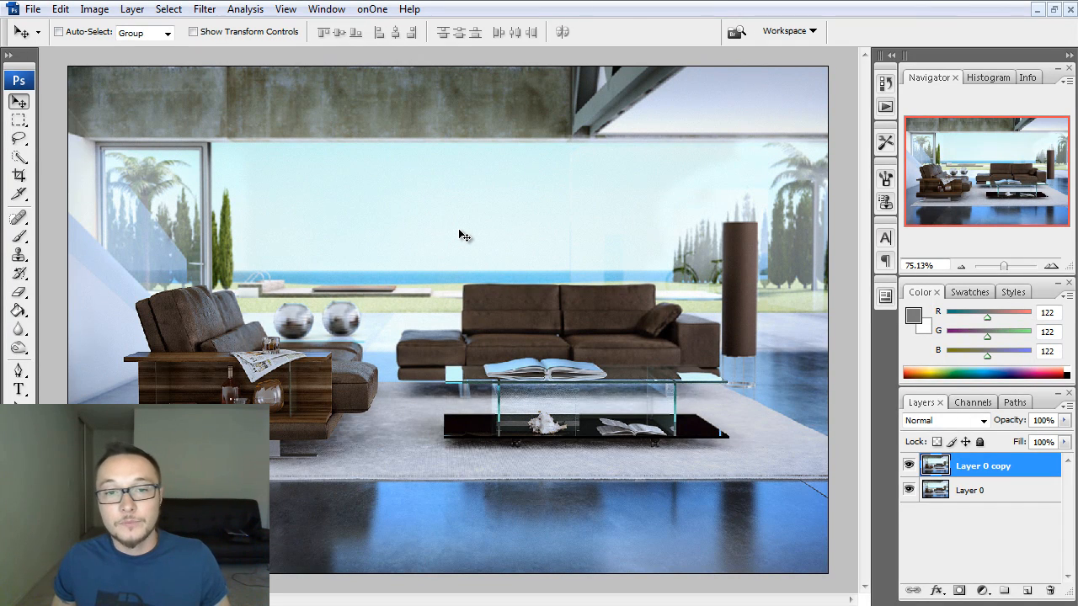